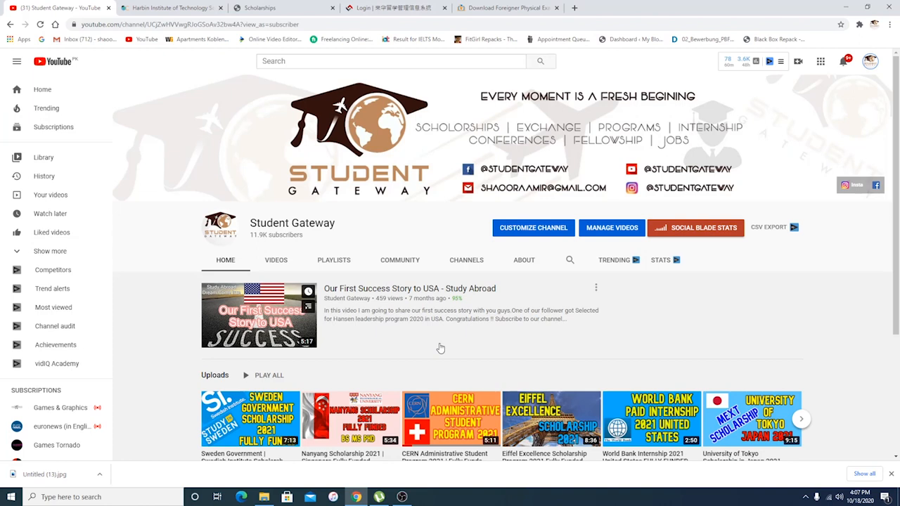
# Switch to the HIT Scholarship 2021 article and read down through degree programs to Scholarship Benefits.
pyautogui.click(171, 9)
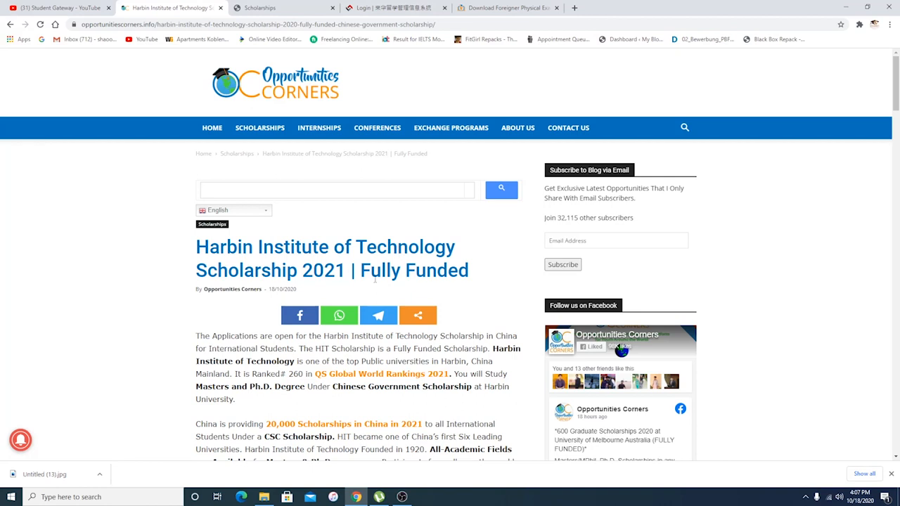
pyautogui.scroll(-3)
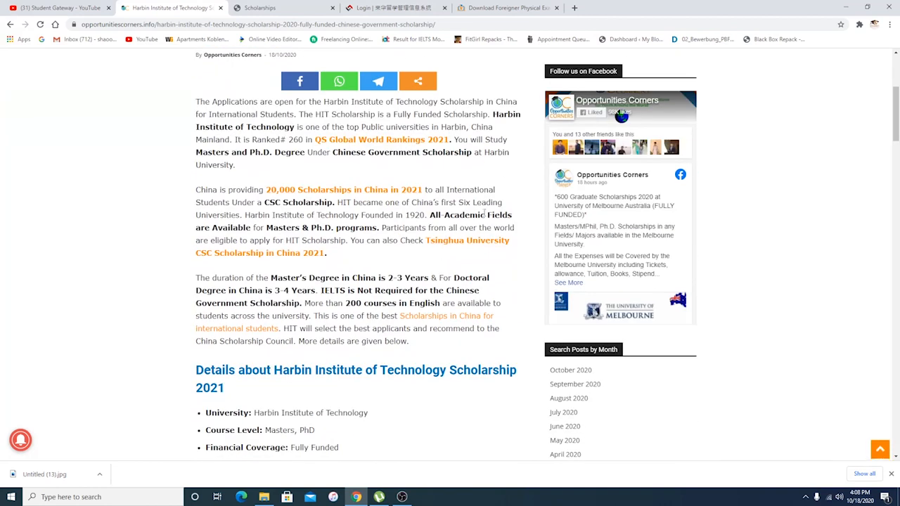
pyautogui.scroll(-3)
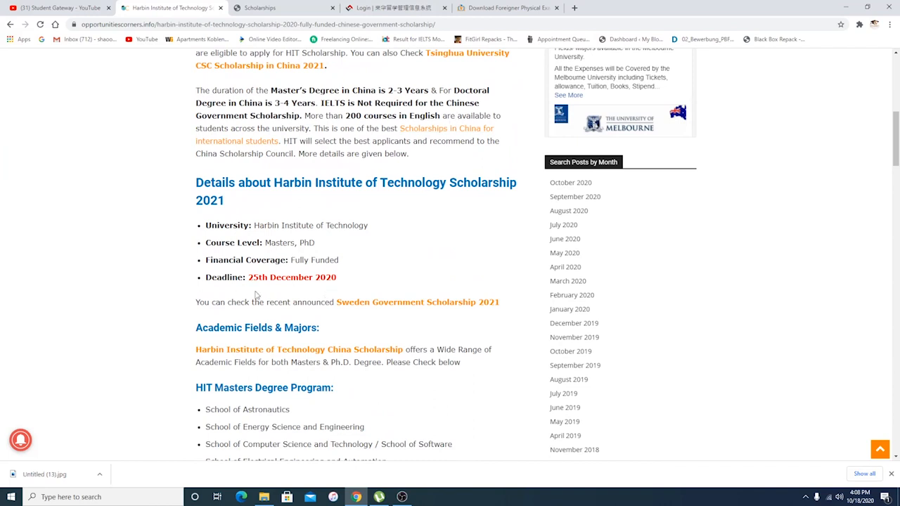
pyautogui.scroll(-3)
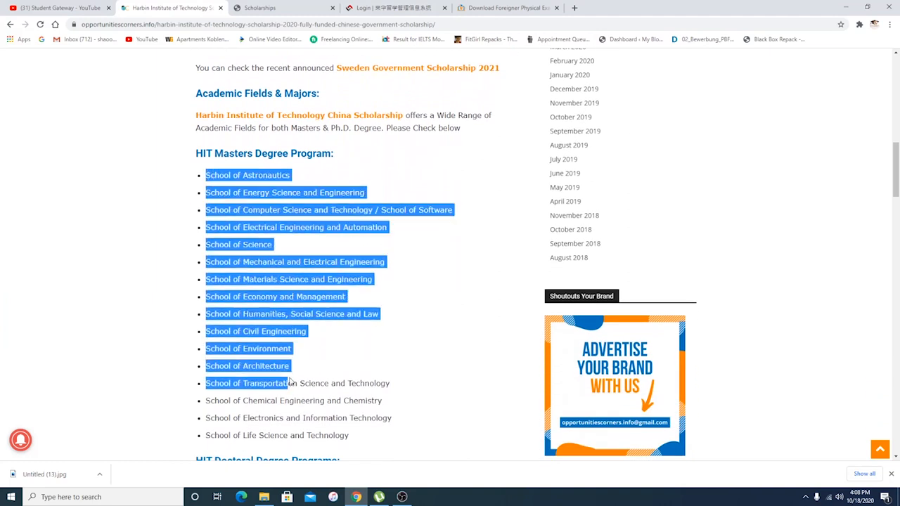
pyautogui.scroll(-3)
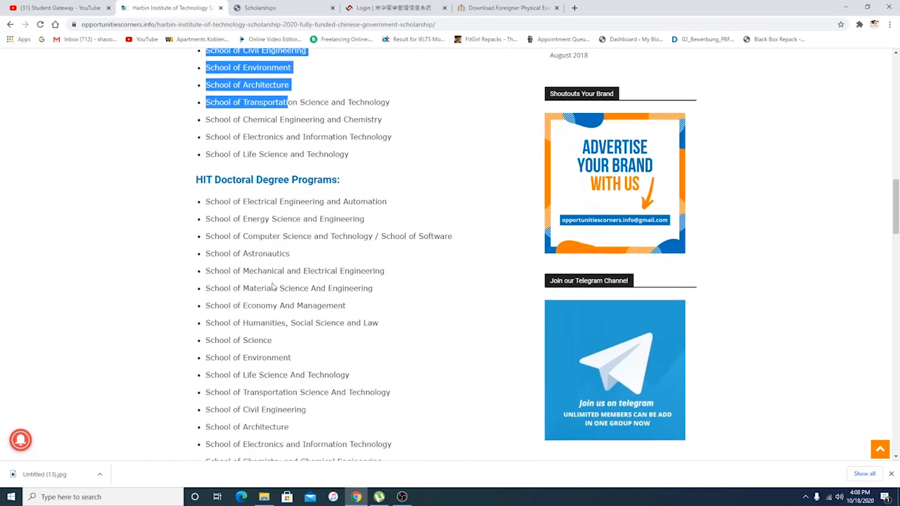
pyautogui.scroll(-3)
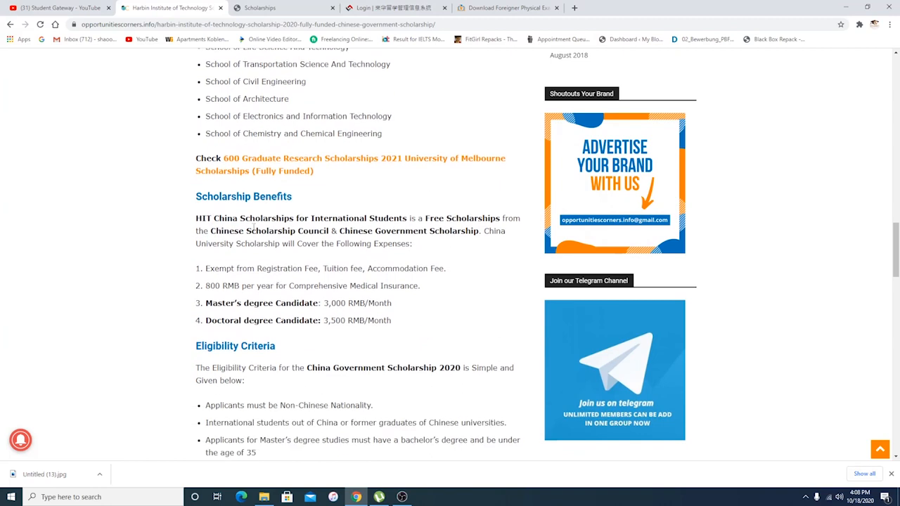
pyautogui.moveTo(377, 229)
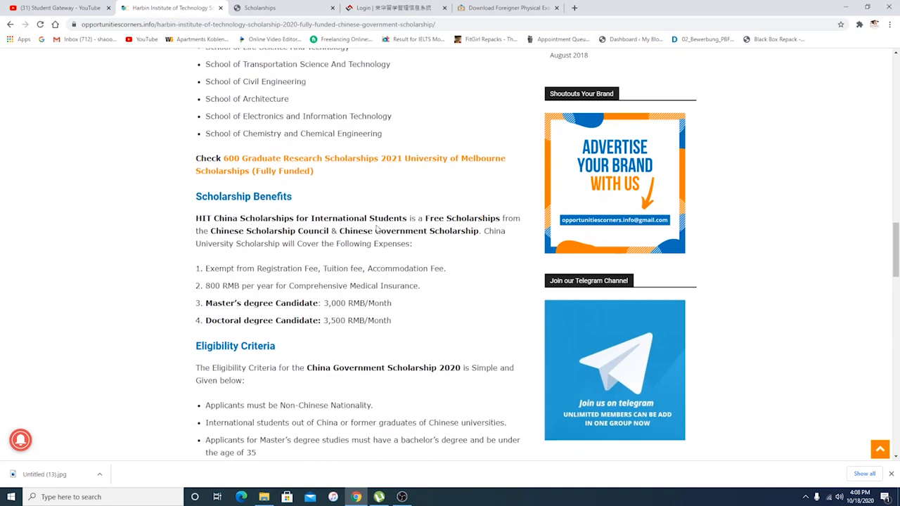
pyautogui.moveTo(260, 259)
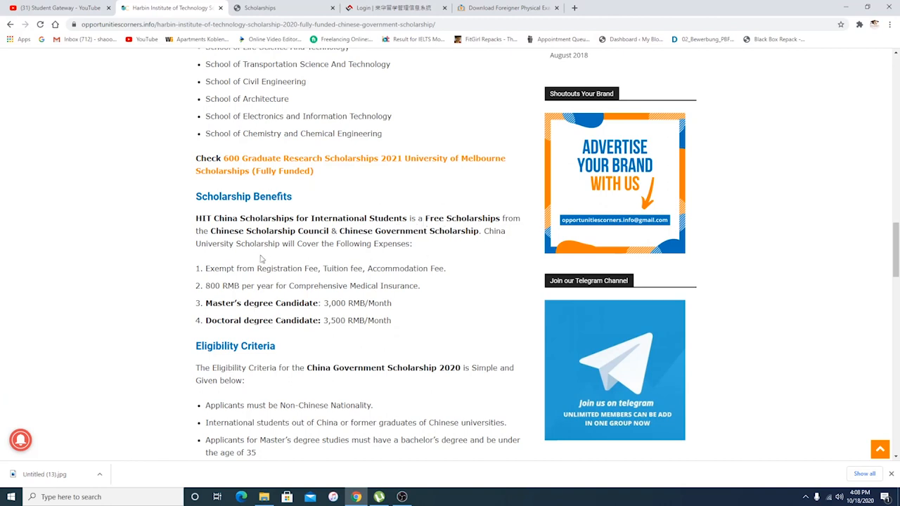
pyautogui.moveTo(447, 241)
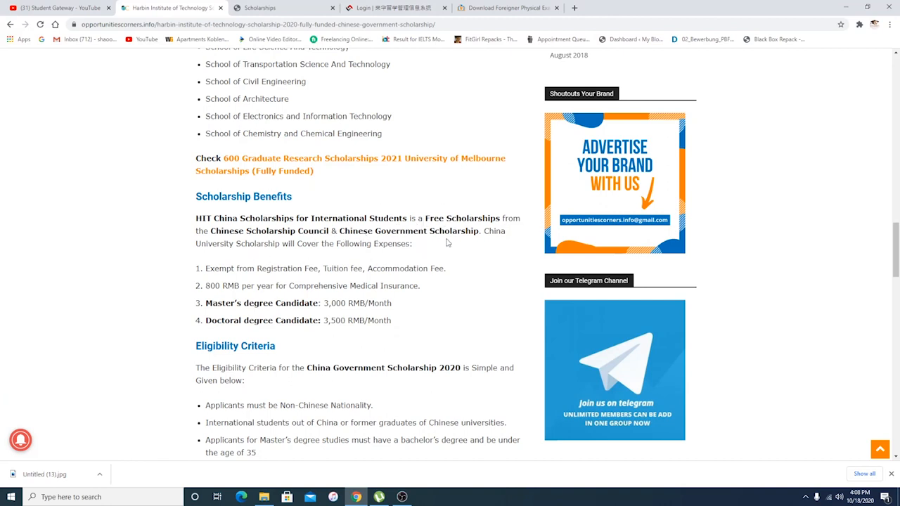
pyautogui.moveTo(332, 256)
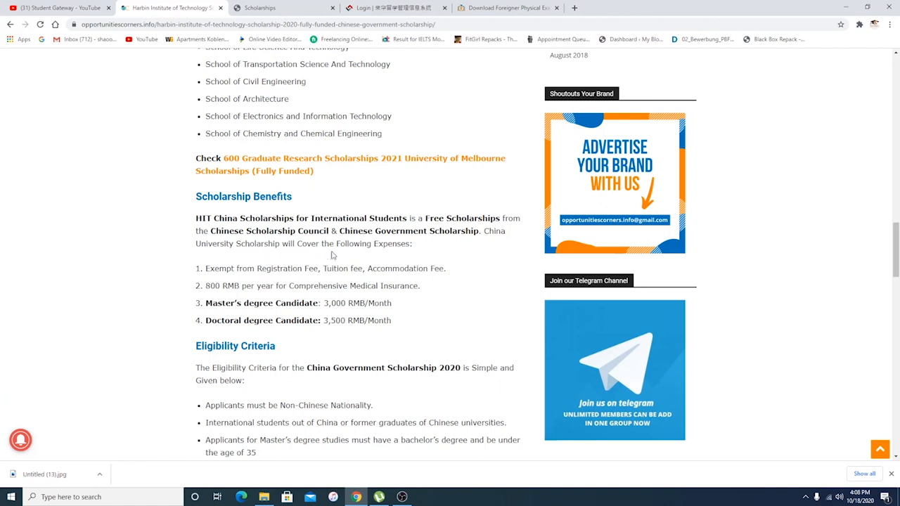
pyautogui.moveTo(260, 284)
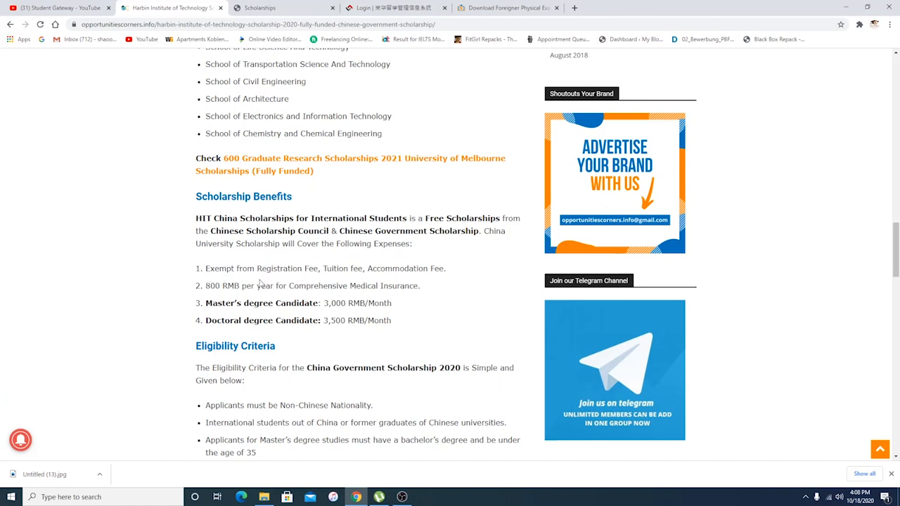
pyautogui.moveTo(405, 280)
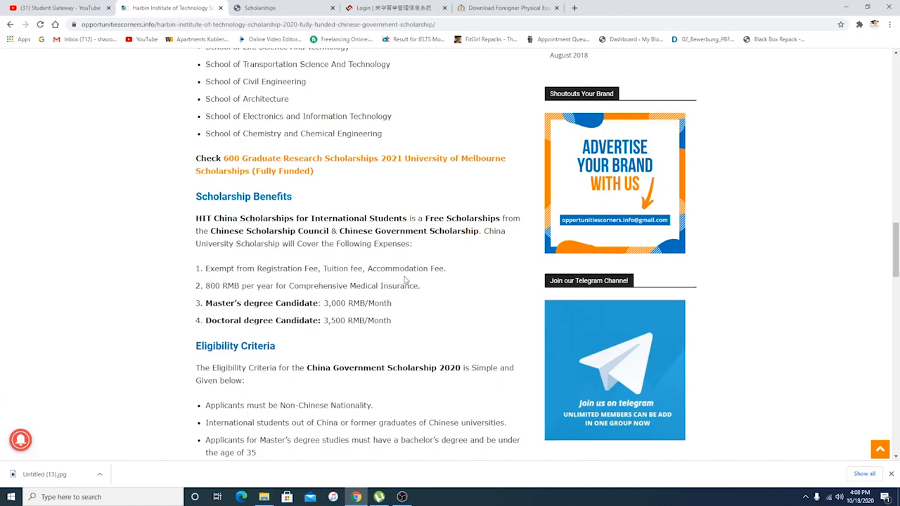
pyautogui.moveTo(216, 295)
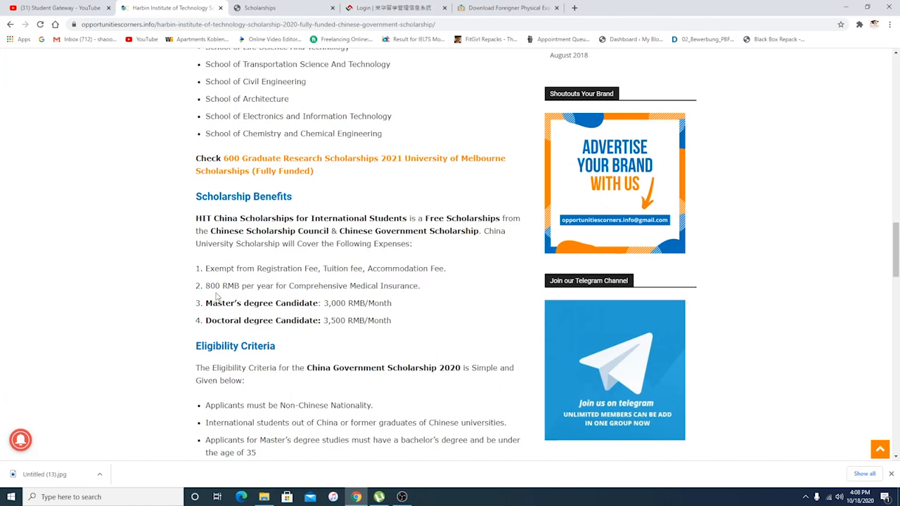
pyautogui.moveTo(397, 294)
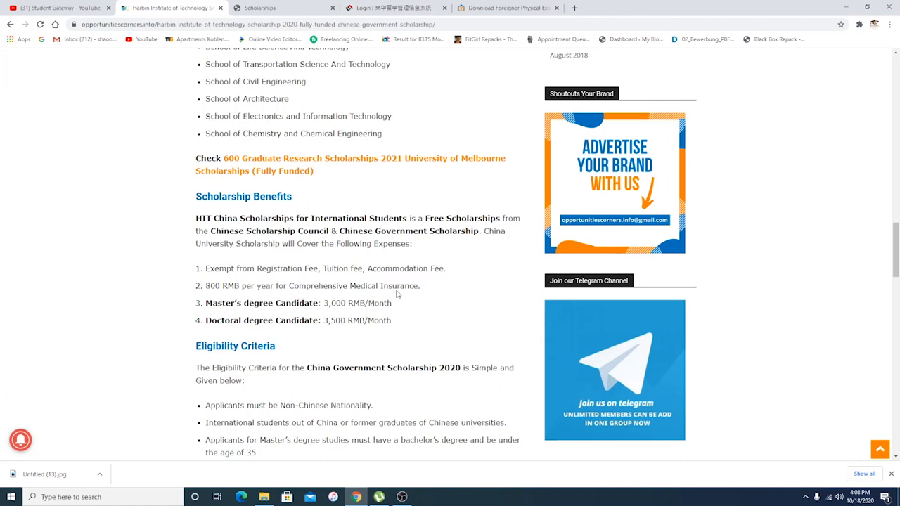
pyautogui.moveTo(284, 314)
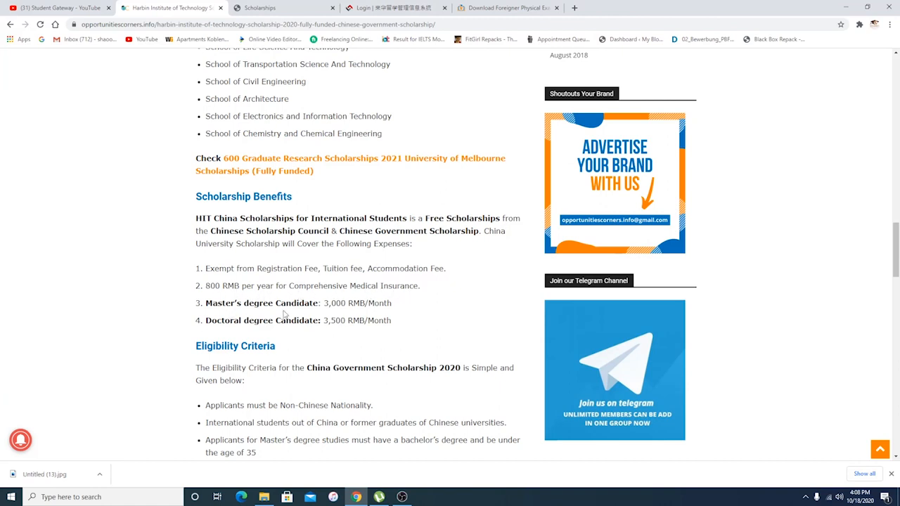
# Read the Eligibility Criteria and mark the doctoral applicants' age limit of 40.
pyautogui.scroll(-3)
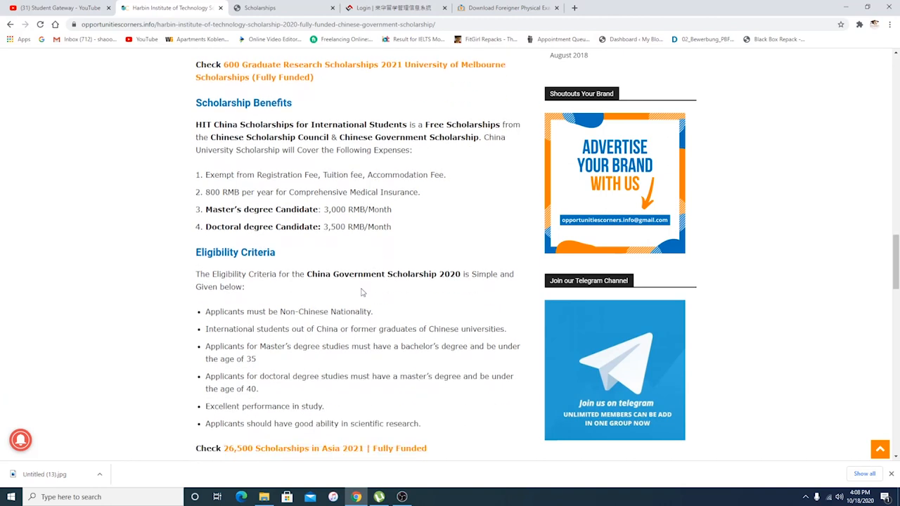
pyautogui.scroll(-3)
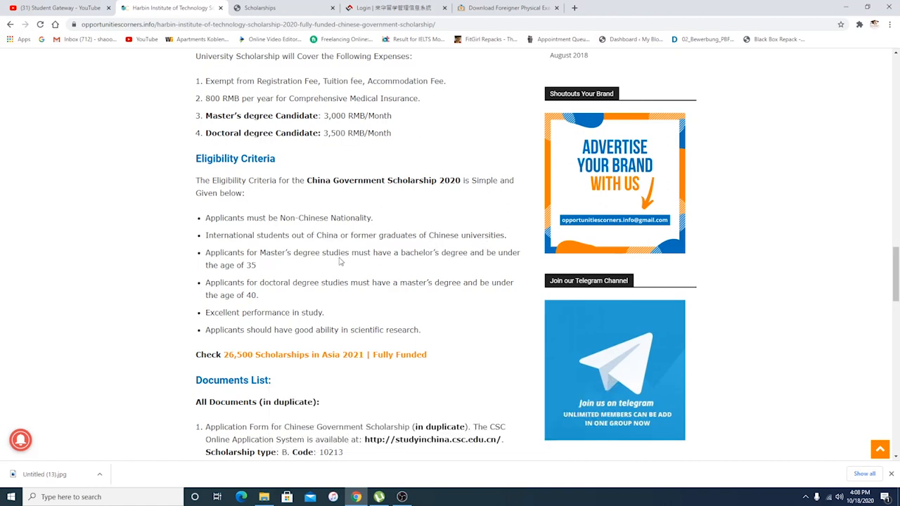
pyautogui.doubleClick(250, 264)
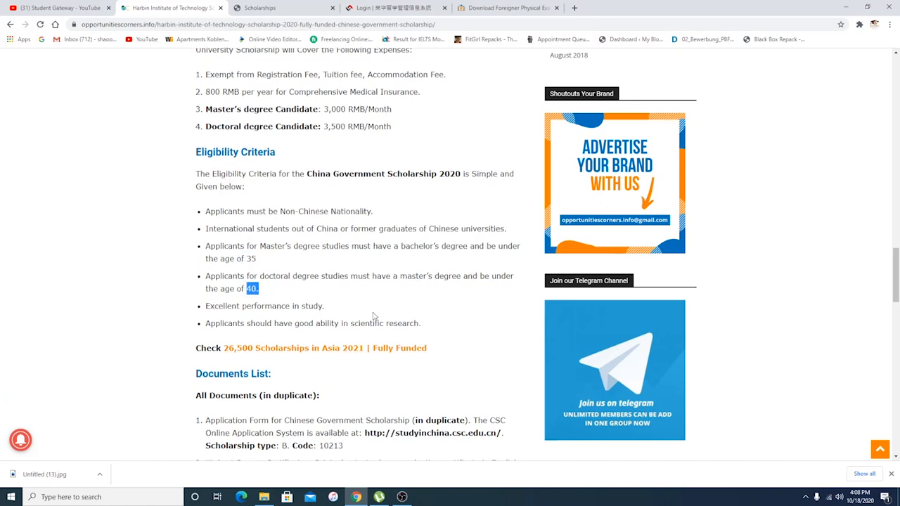
# Continue past Documents List, Deadline and How to Apply down to the reader comments.
pyautogui.scroll(-3)
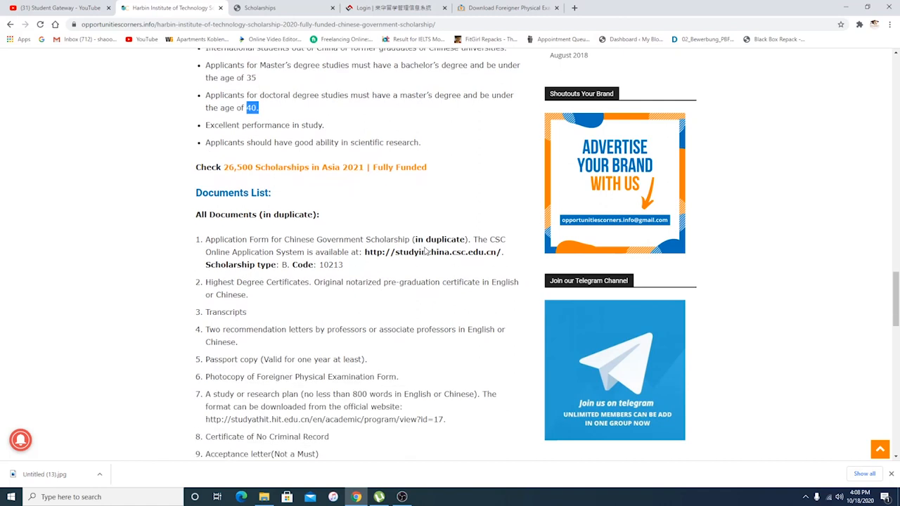
pyautogui.scroll(-3)
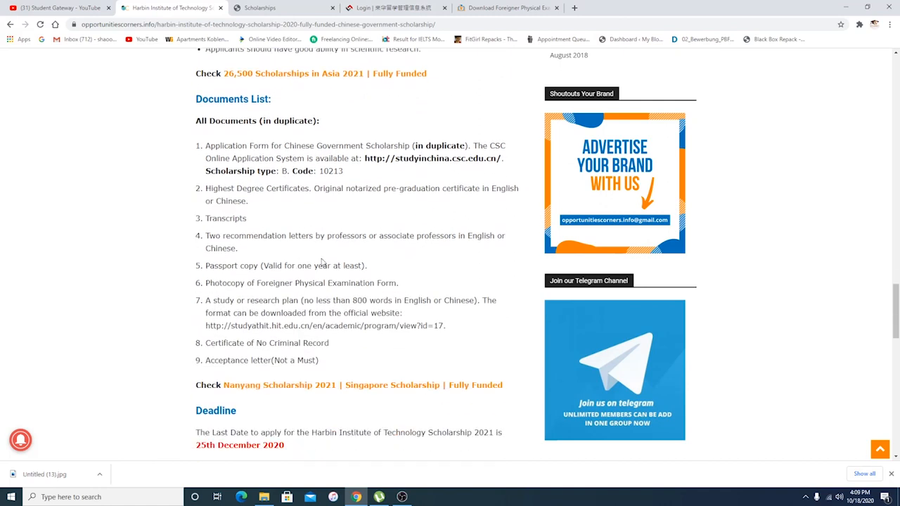
pyautogui.scroll(-3)
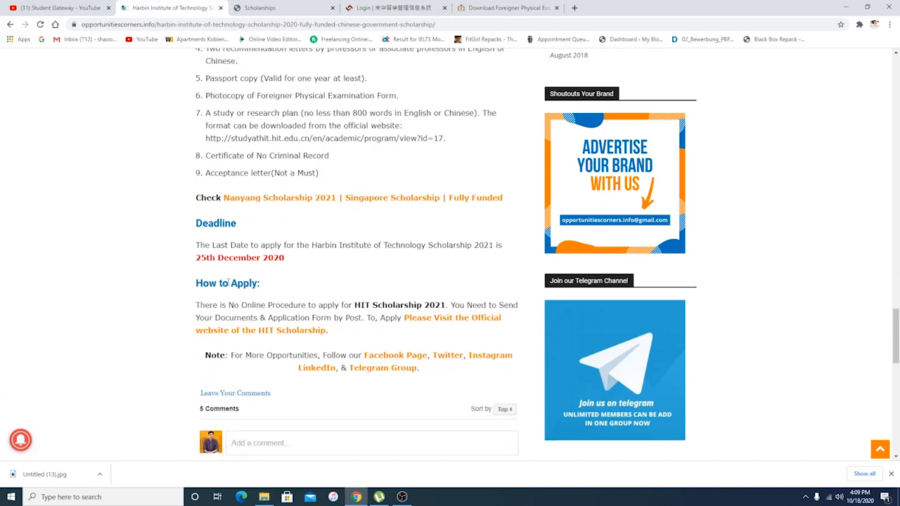
pyautogui.scroll(-3)
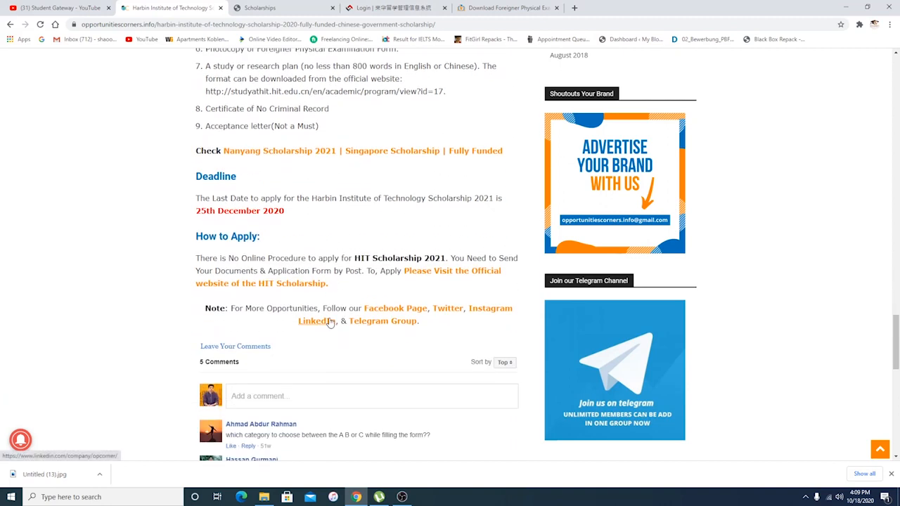
pyautogui.scroll(-3)
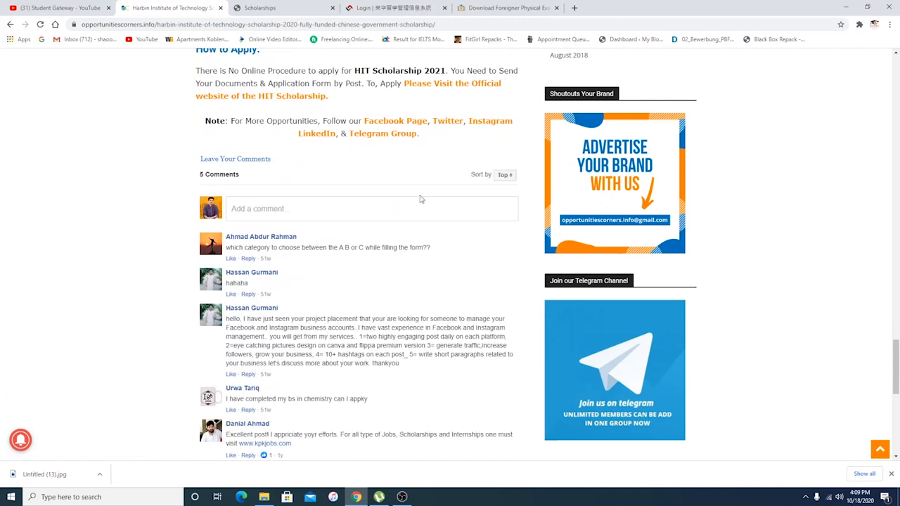
pyautogui.scroll(-3)
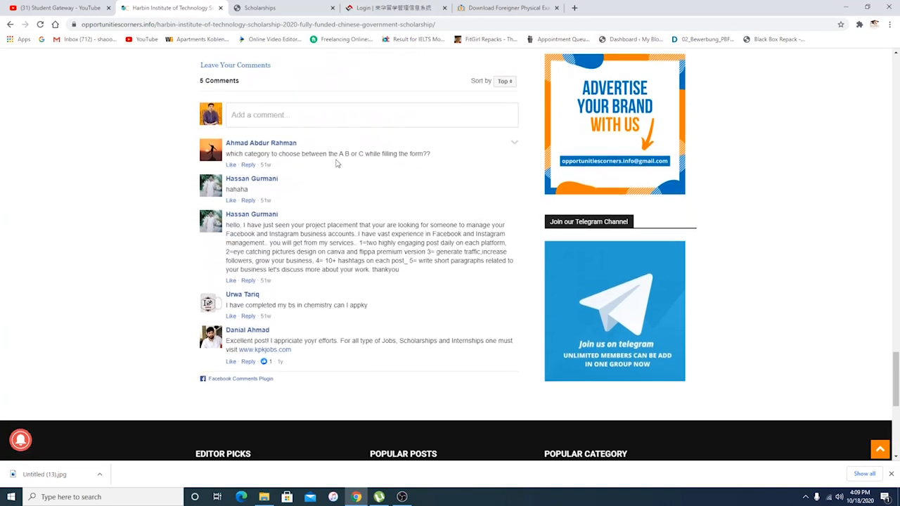
pyautogui.moveTo(403, 161)
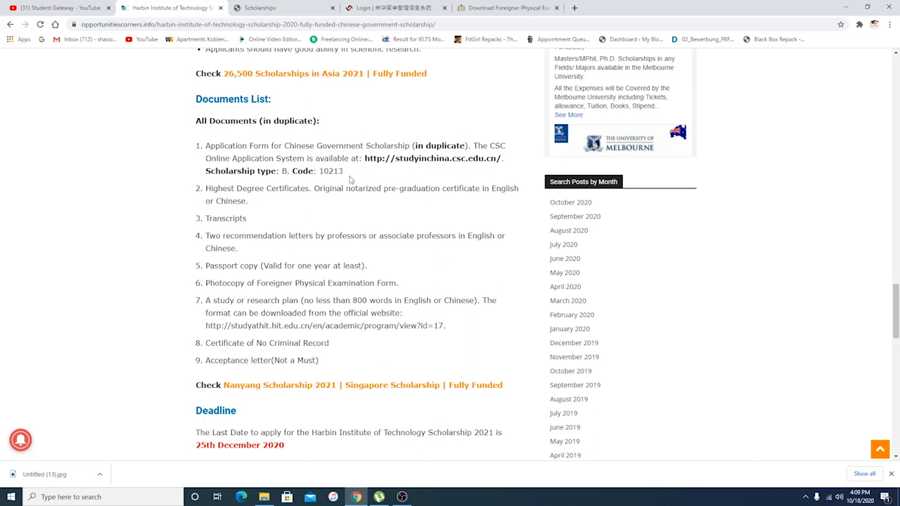
pyautogui.moveTo(250, 180)
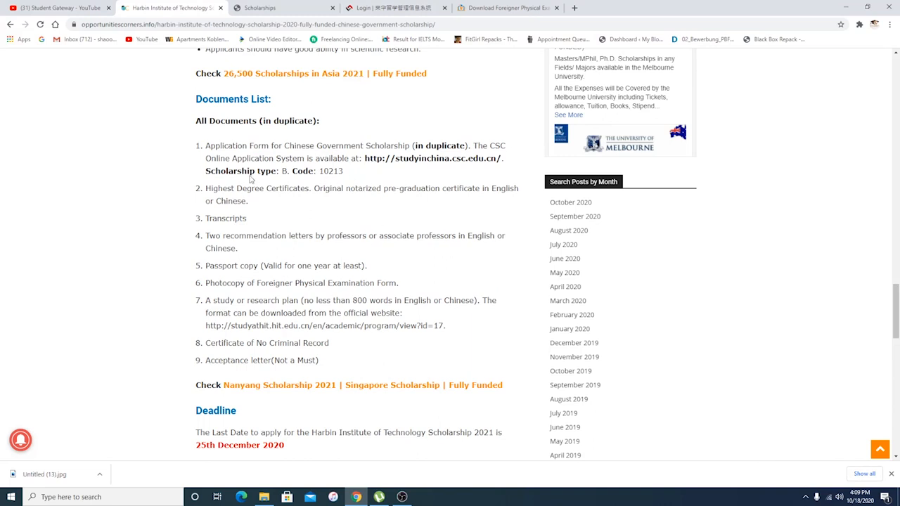
pyautogui.doubleClick(284, 172)
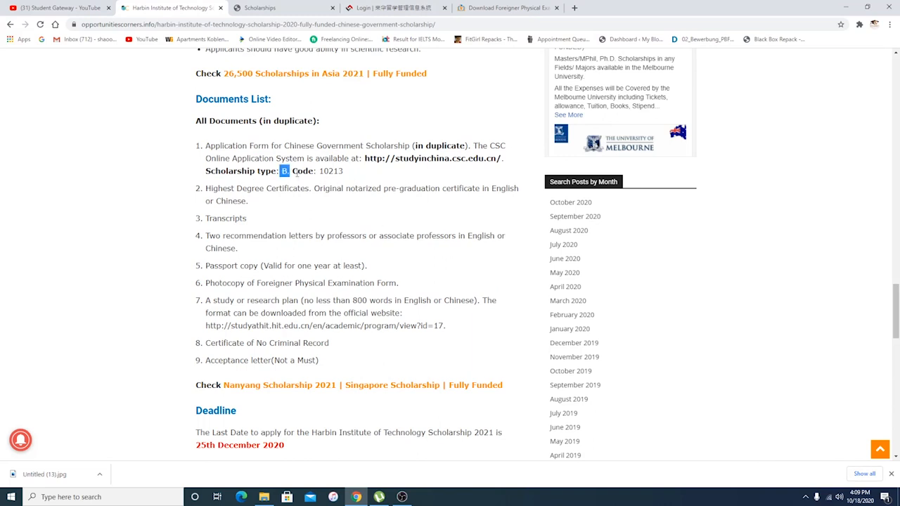
pyautogui.moveTo(289, 171); pyautogui.dragTo(343, 172)
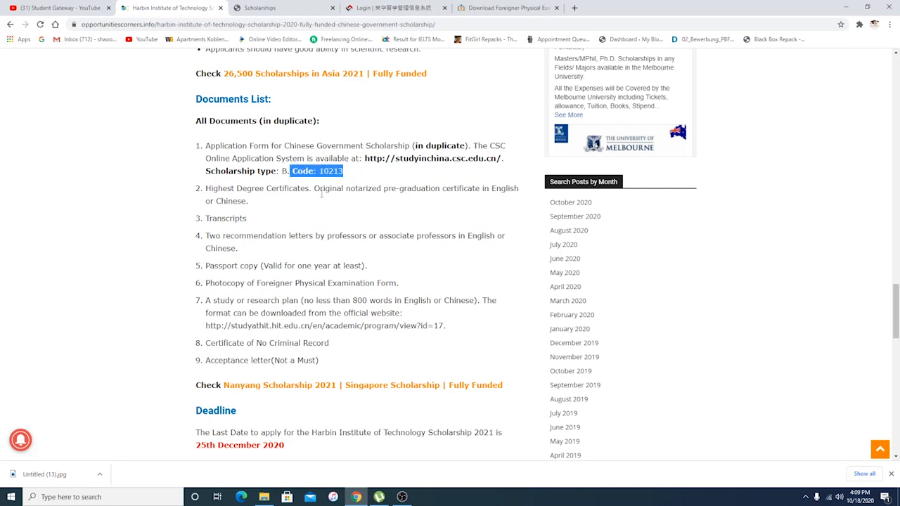
pyautogui.moveTo(389, 223)
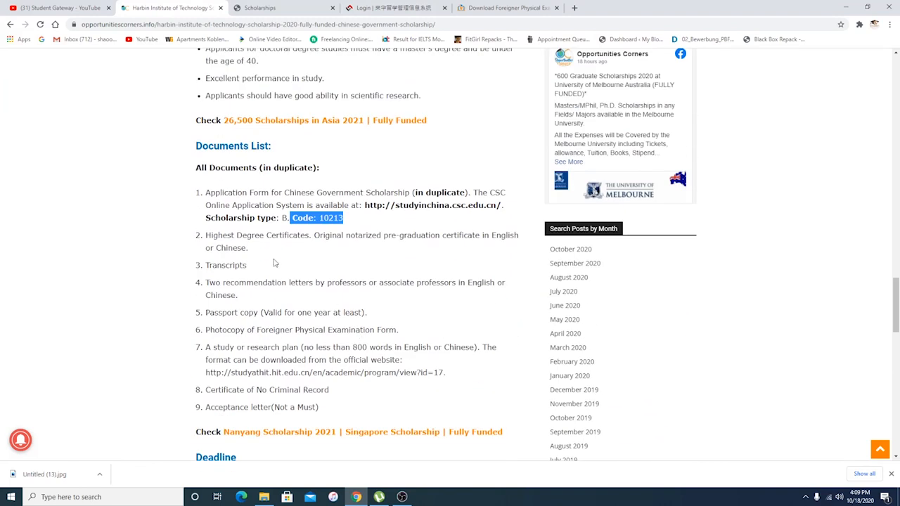
pyautogui.moveTo(275, 263)
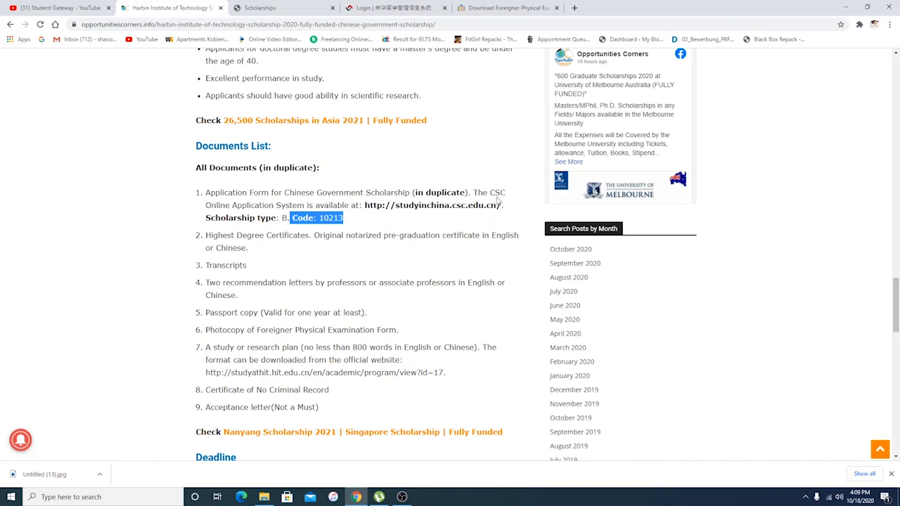
pyautogui.moveTo(512, 205)
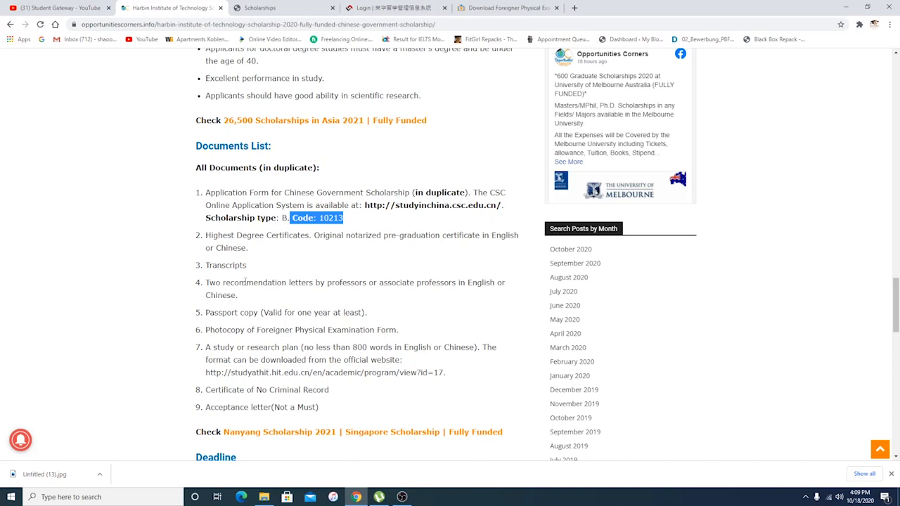
pyautogui.scroll(-3)
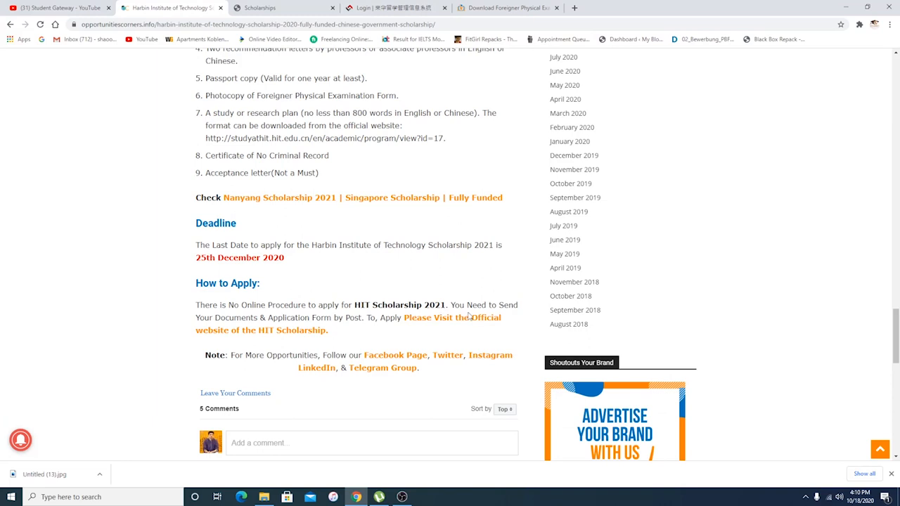
pyautogui.moveTo(289, 329)
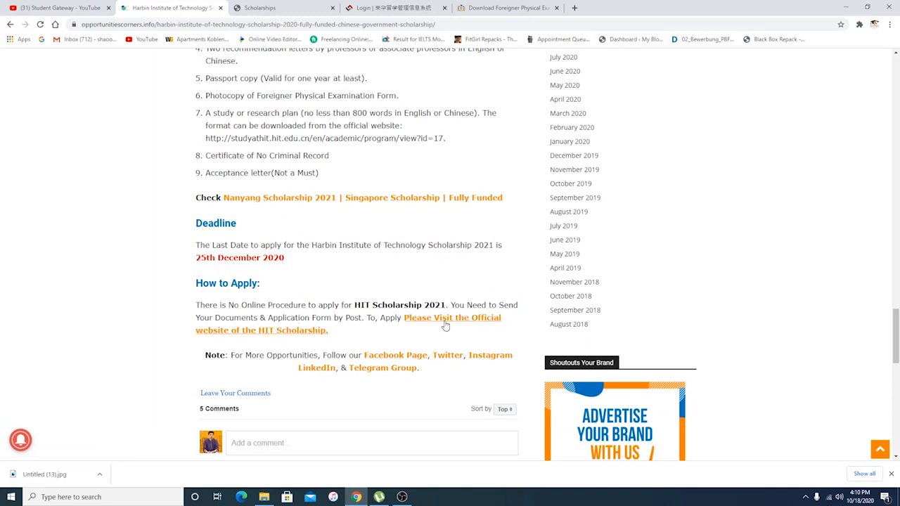
pyautogui.moveTo(444, 323)
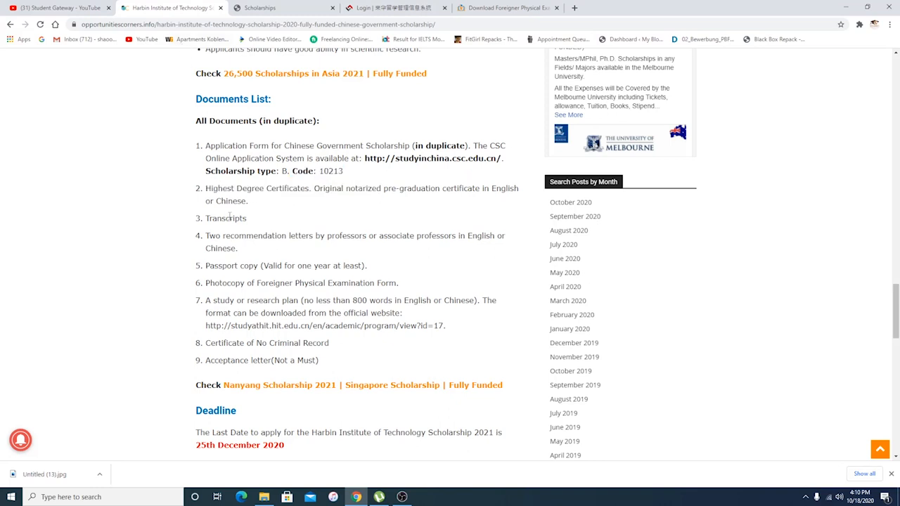
pyautogui.moveTo(337, 197)
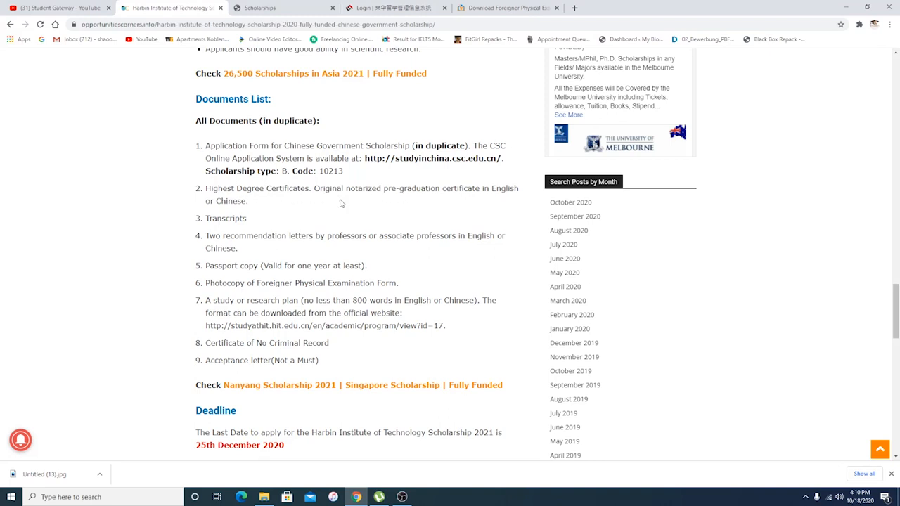
pyautogui.moveTo(495, 200)
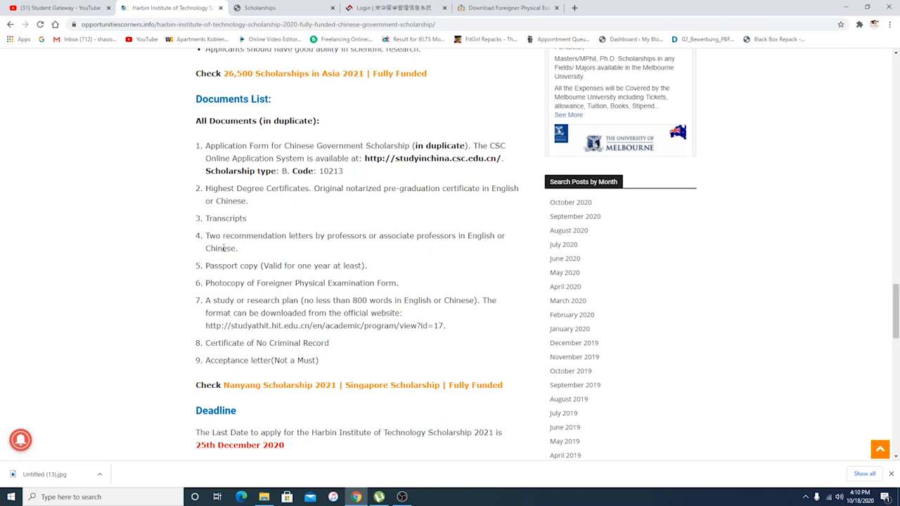
pyautogui.moveTo(268, 311)
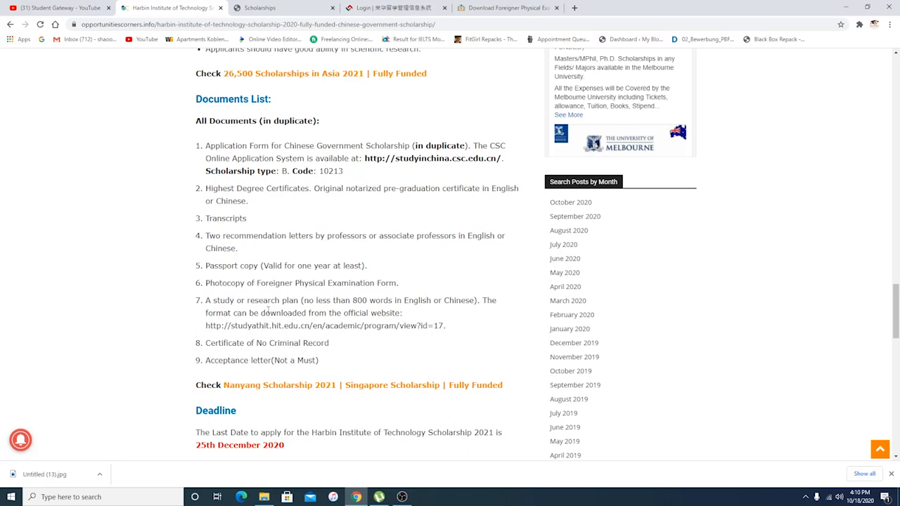
pyautogui.scroll(-3)
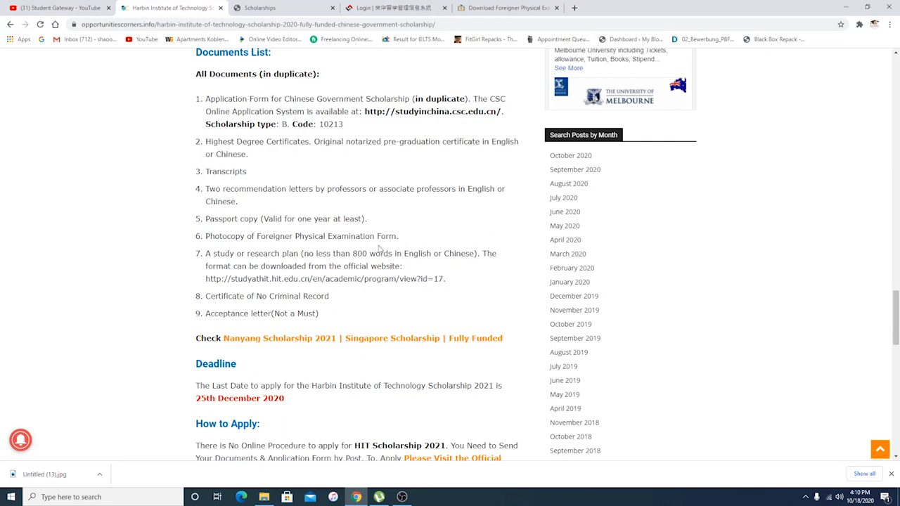
pyautogui.click(506, 9)
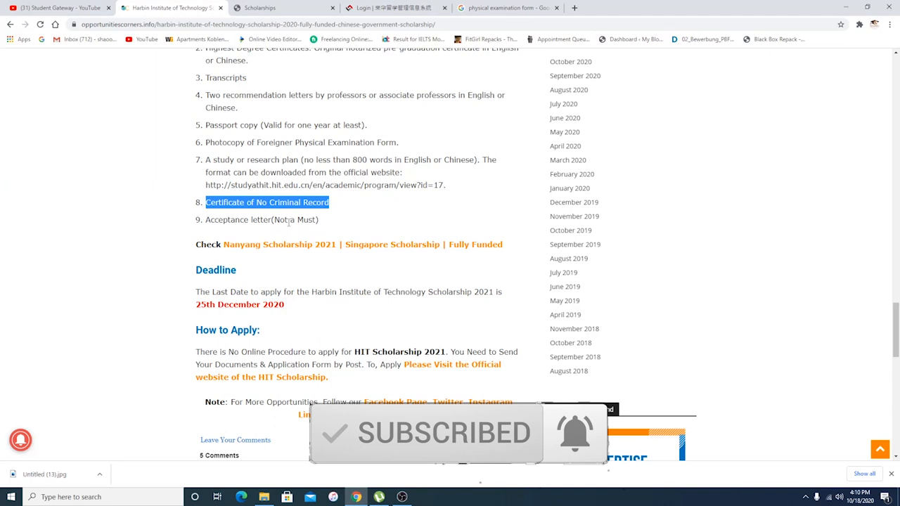
pyautogui.click(358, 259)
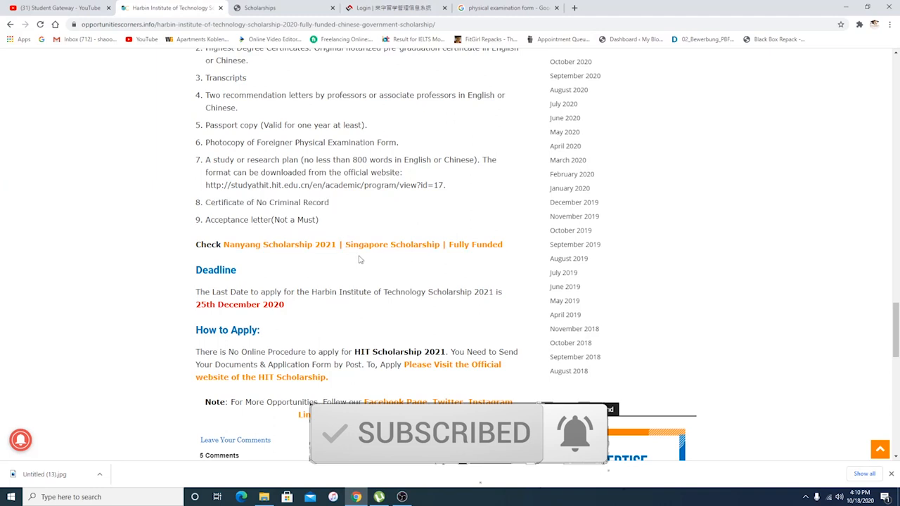
pyautogui.scroll(-3)
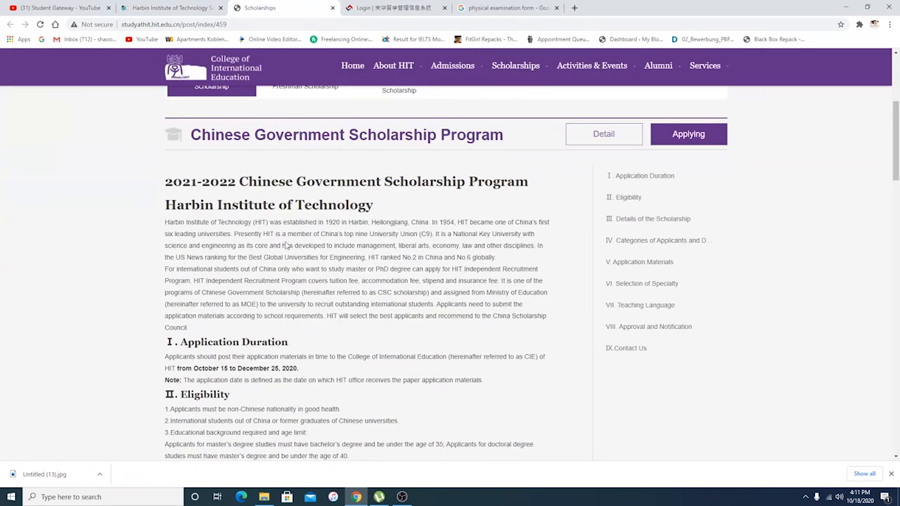
# Read down the HIT scholarship page to the Application Materials list and Remittance Information.
pyautogui.scroll(-3)
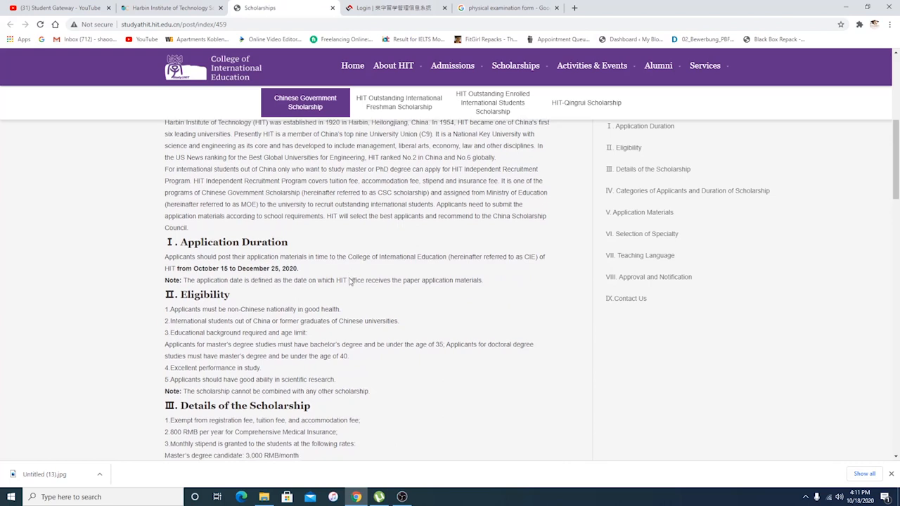
pyautogui.scroll(-3)
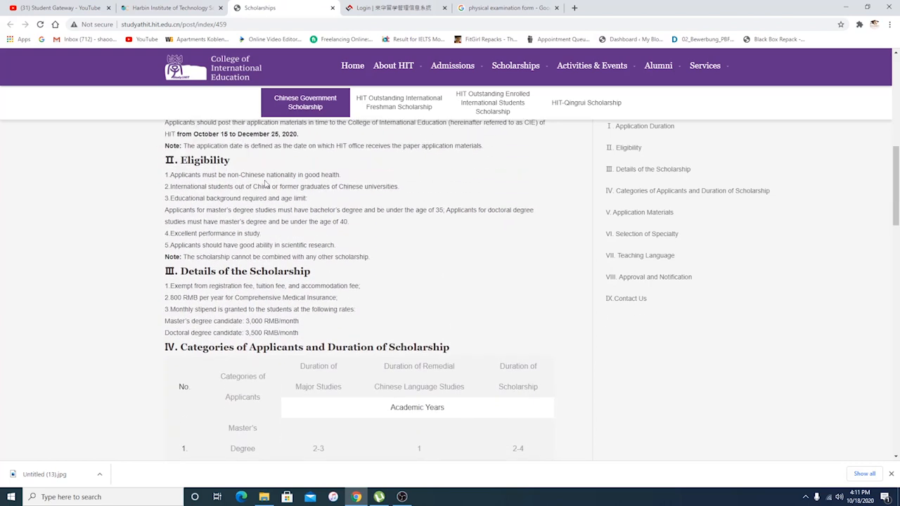
pyautogui.scroll(-3)
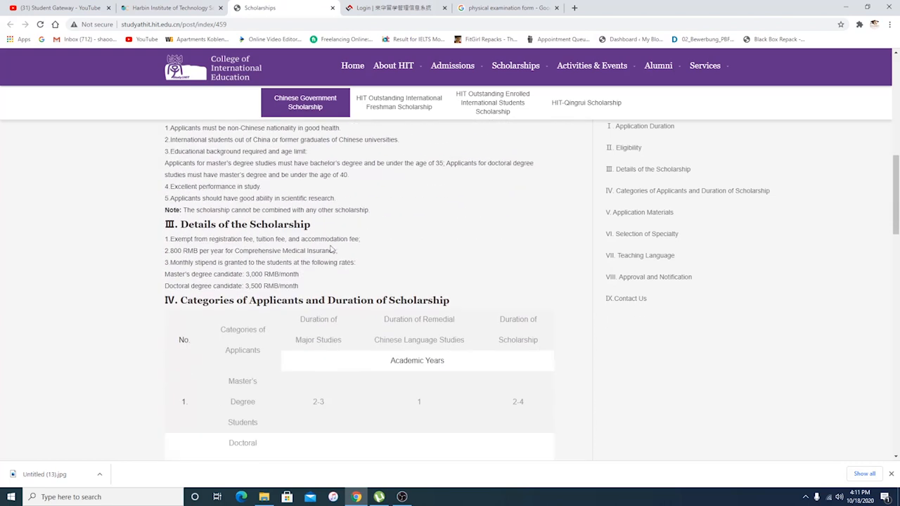
pyautogui.scroll(-3)
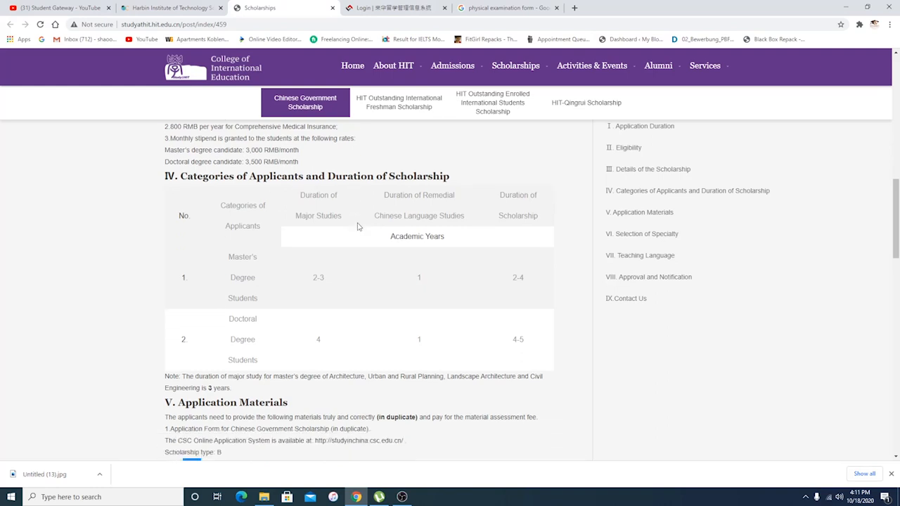
pyautogui.scroll(-3)
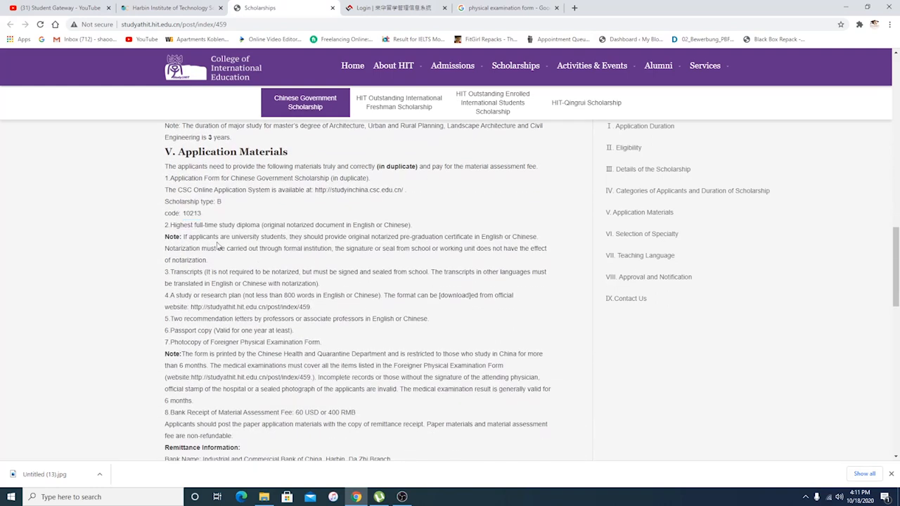
pyautogui.scroll(-3)
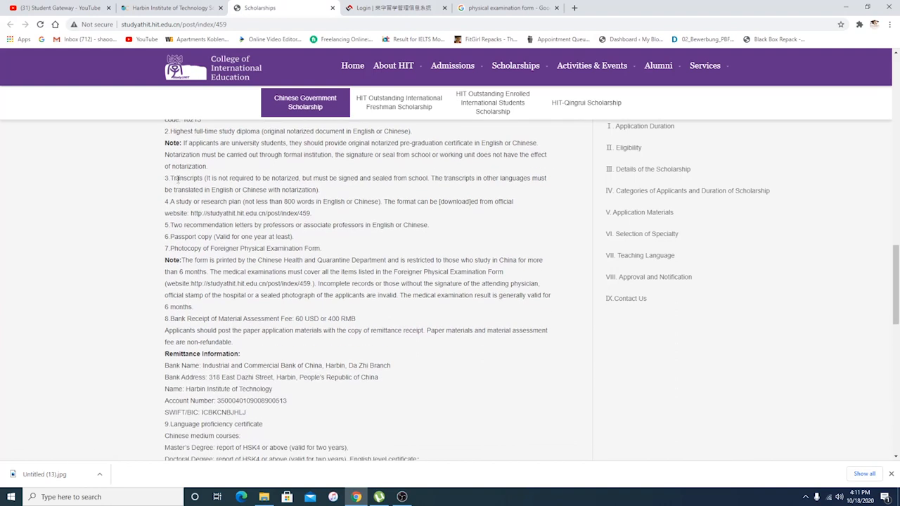
pyautogui.moveTo(205, 214)
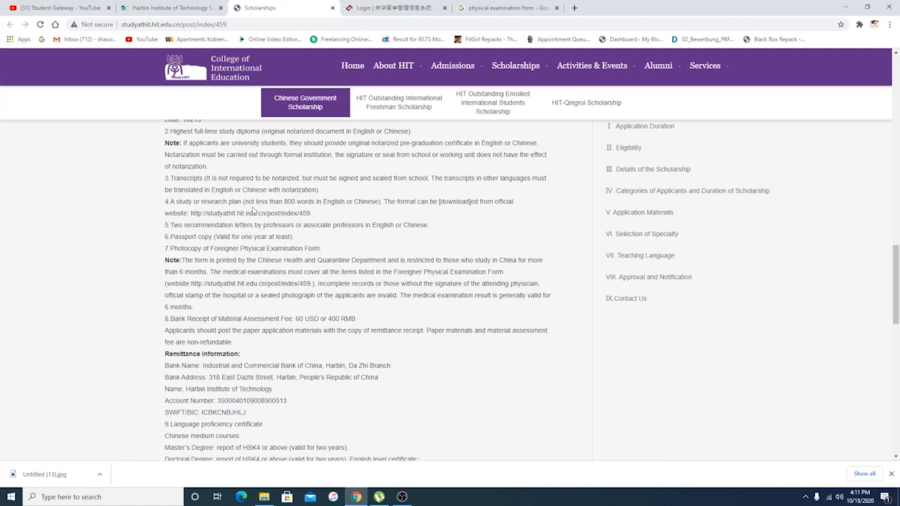
pyautogui.moveTo(345, 214)
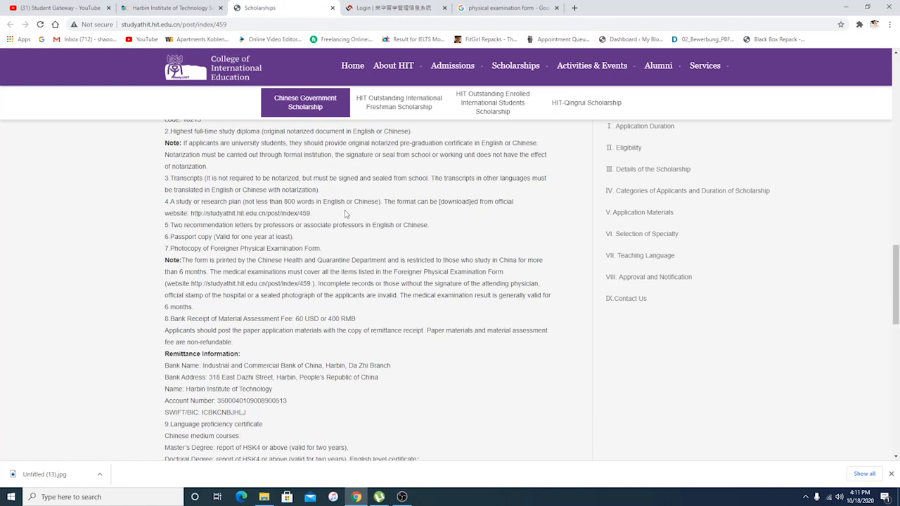
pyautogui.moveTo(451, 205)
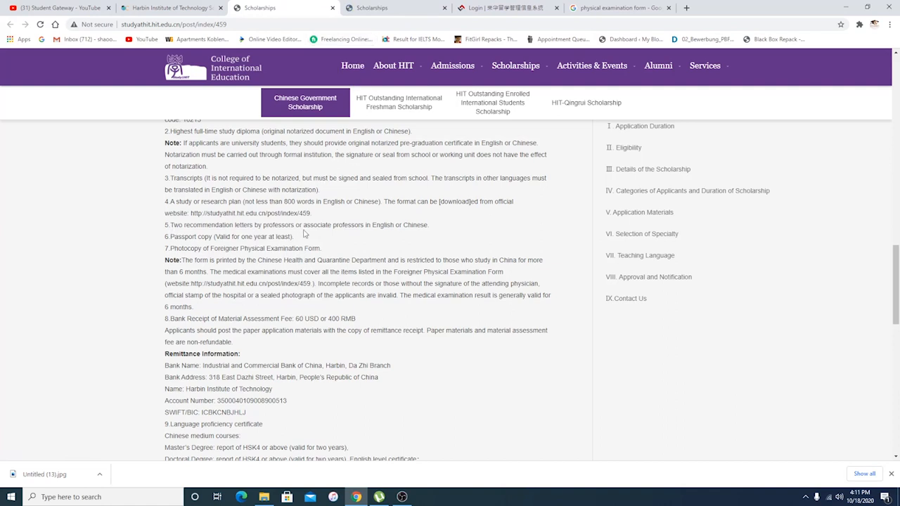
pyautogui.moveTo(379, 234)
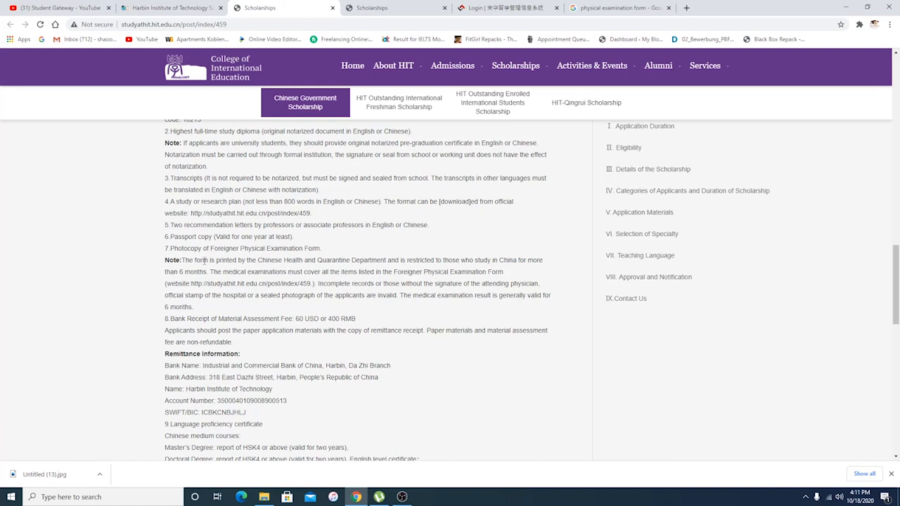
# Pick out the 60 USD figure in the Bank Receipt of Material Assessment Fee line.
pyautogui.scroll(-3)
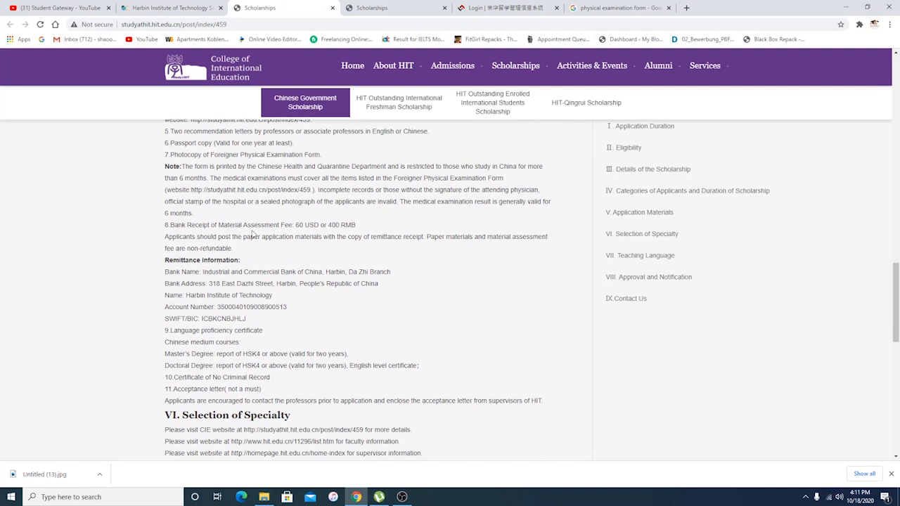
pyautogui.doubleClick(303, 225)
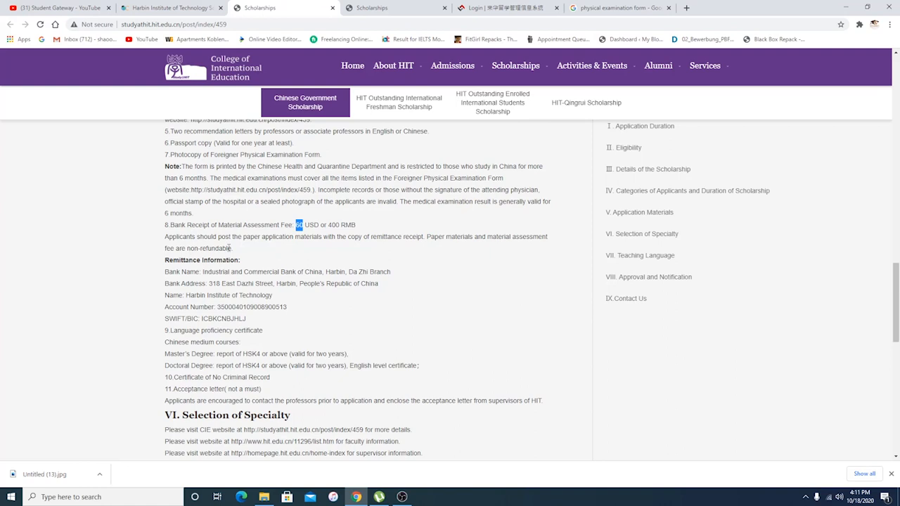
pyautogui.moveTo(309, 248)
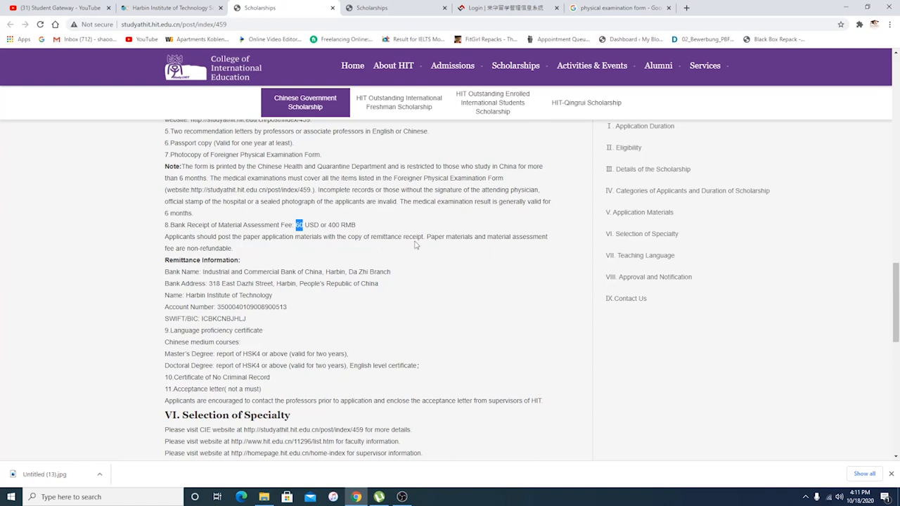
pyautogui.moveTo(535, 249)
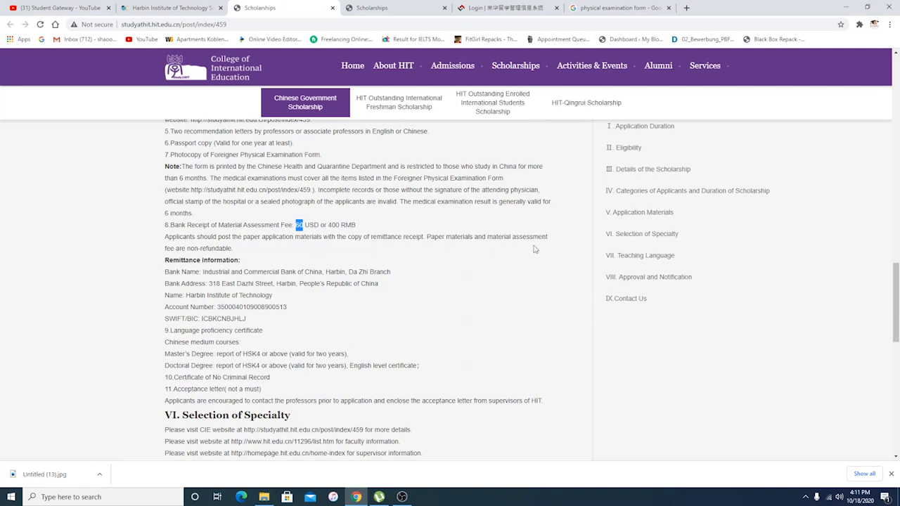
pyautogui.moveTo(197, 259)
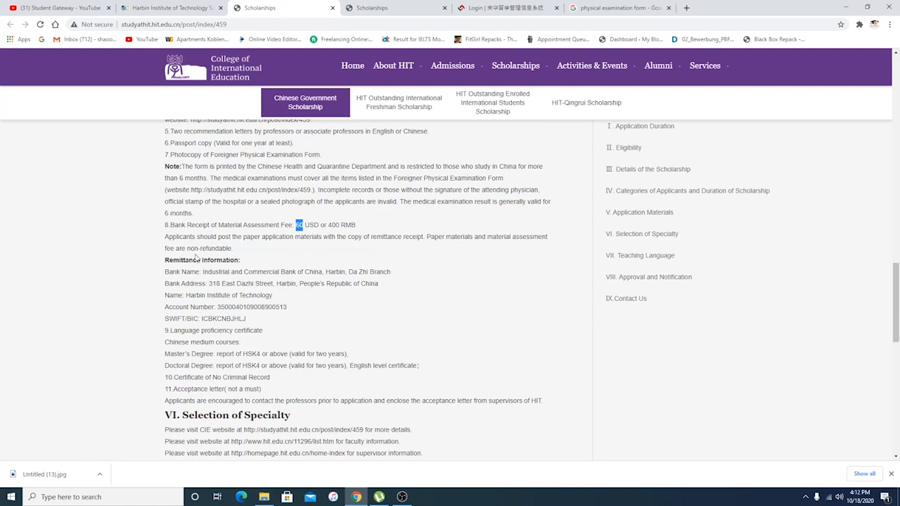
pyautogui.moveTo(293, 239)
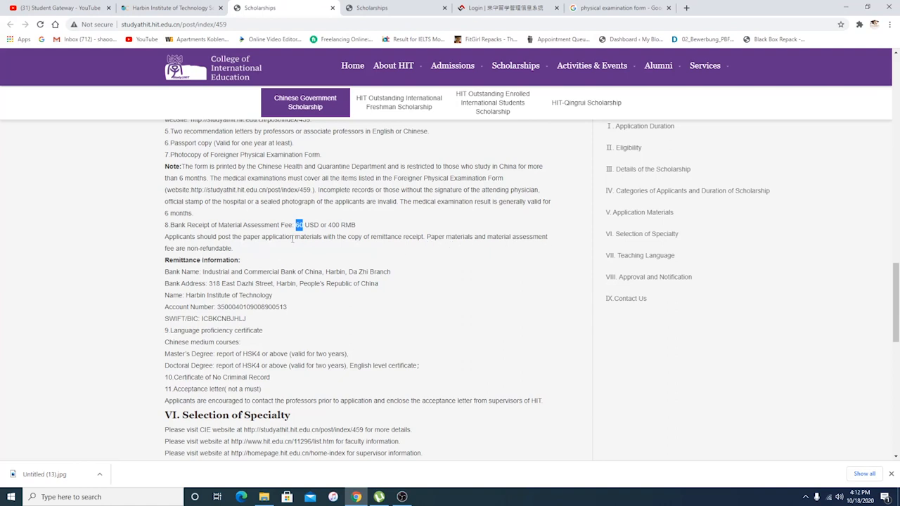
pyautogui.moveTo(293, 233)
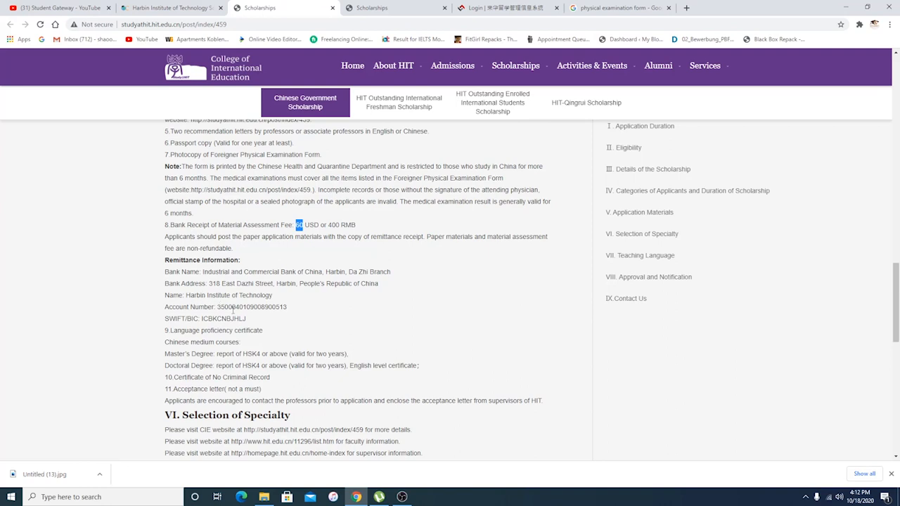
pyautogui.moveTo(331, 320)
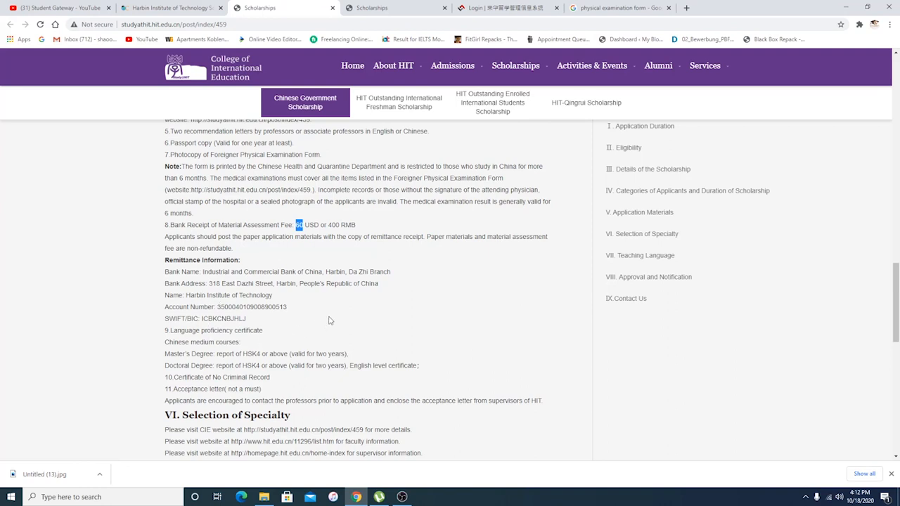
# Move down to sections VI–VIII: Selection of Specialty, Teaching Language, Approval and Notification.
pyautogui.scroll(-3)
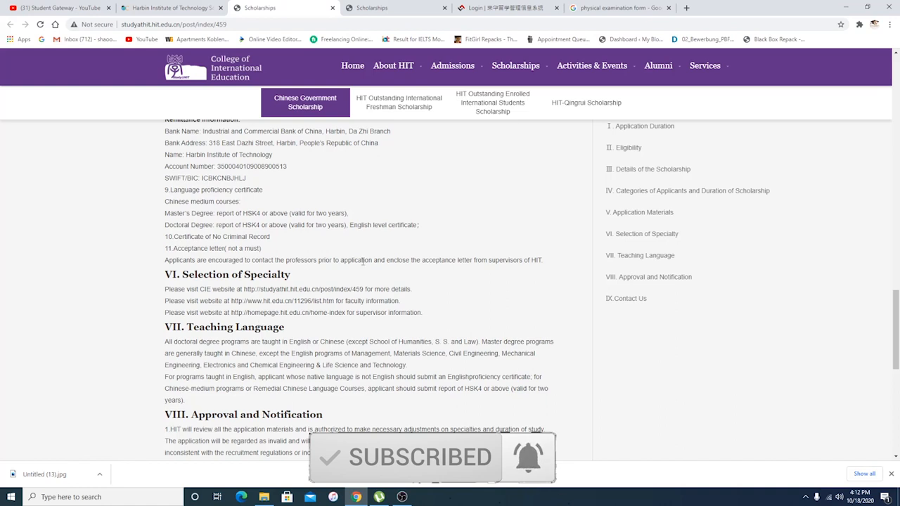
pyautogui.moveTo(278, 246)
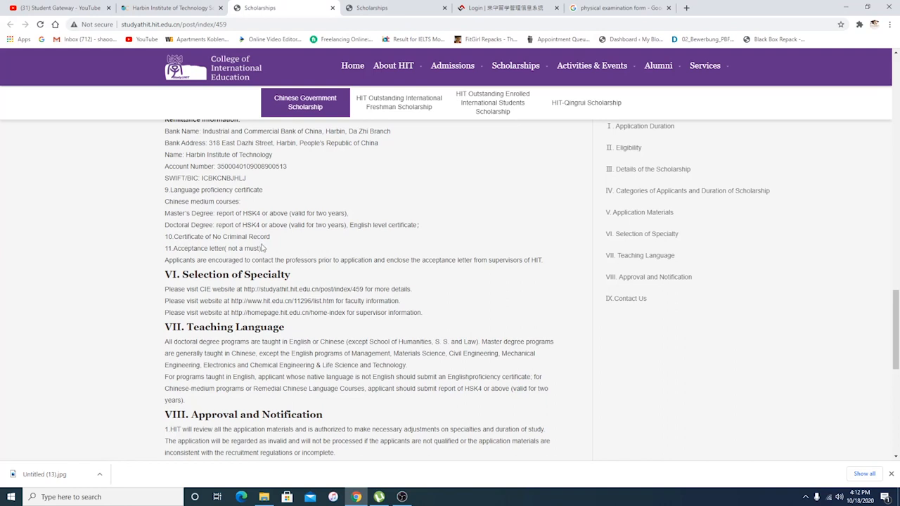
pyautogui.moveTo(264, 260)
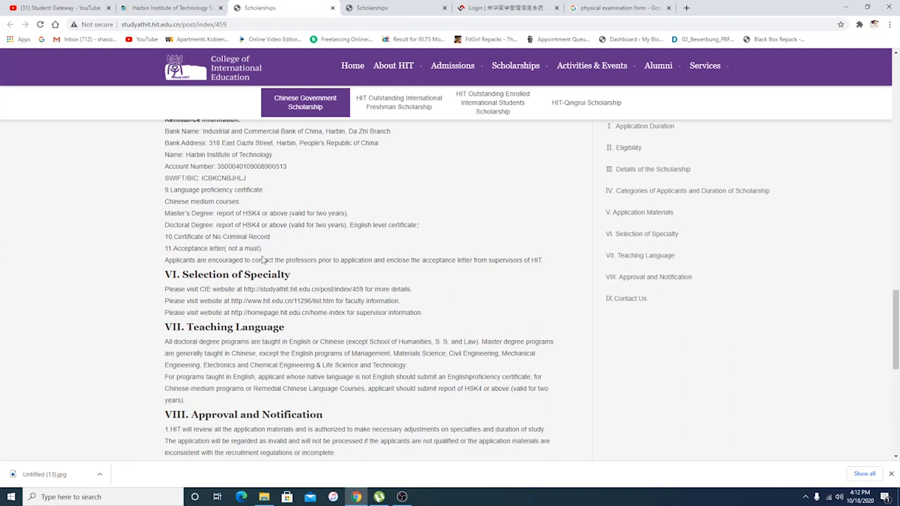
pyautogui.scroll(-3)
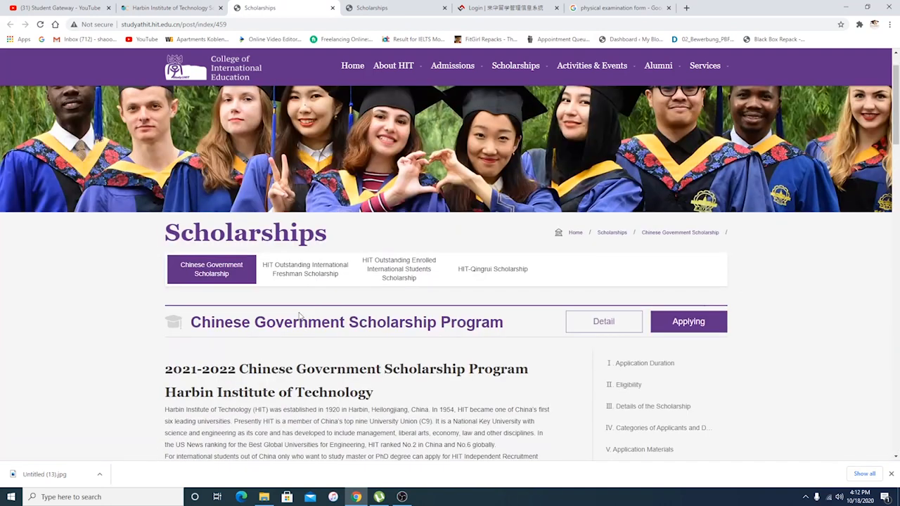
# Review the page from its opening down through Eligibility and Details of the Scholarship.
pyautogui.scroll(-3)
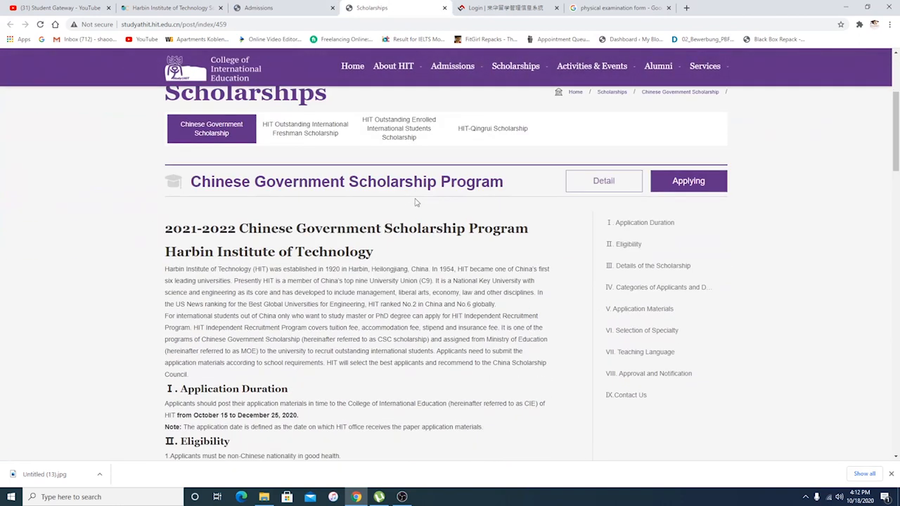
pyautogui.scroll(-3)
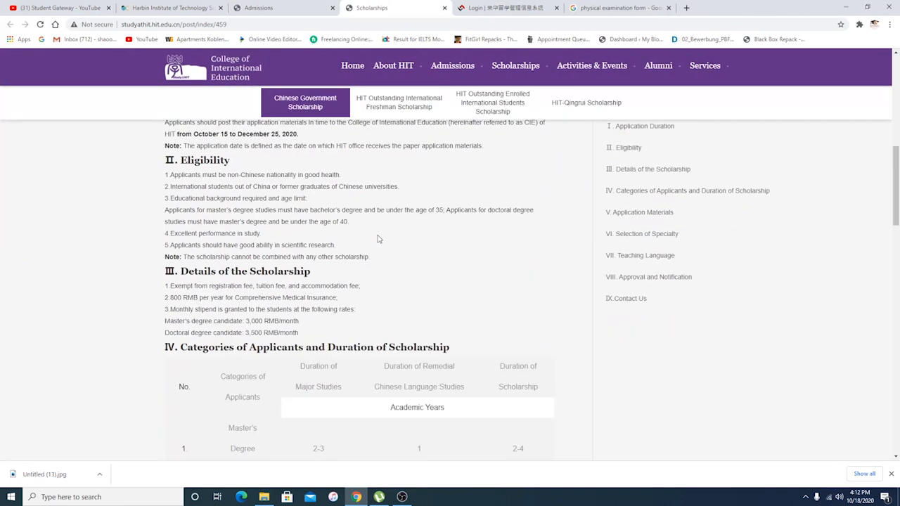
pyautogui.scroll(-3)
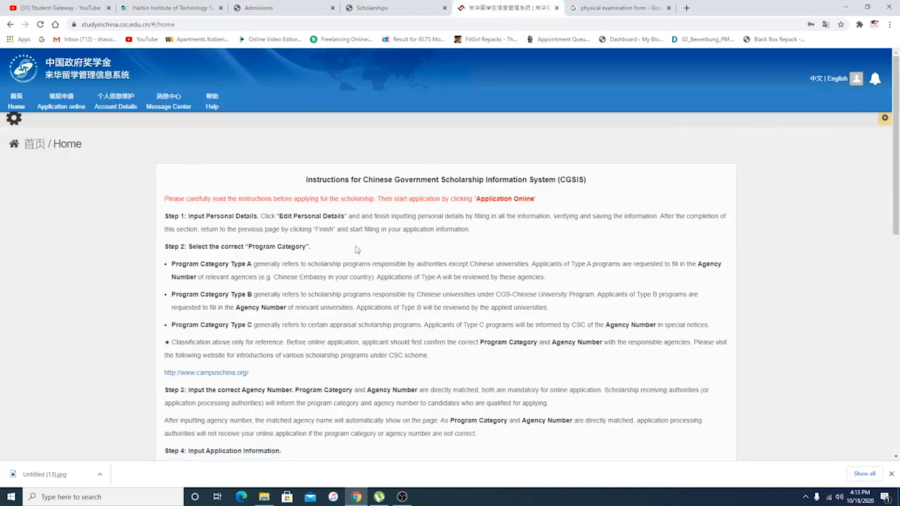
# Read the CGSIS Home instructions and pick out the Program Category Type B description.
pyautogui.scroll(-3)
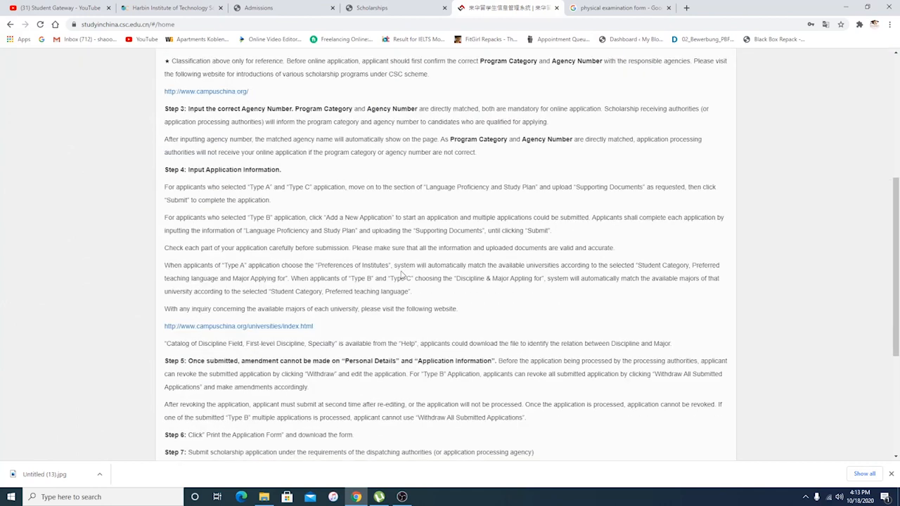
pyautogui.scroll(3)
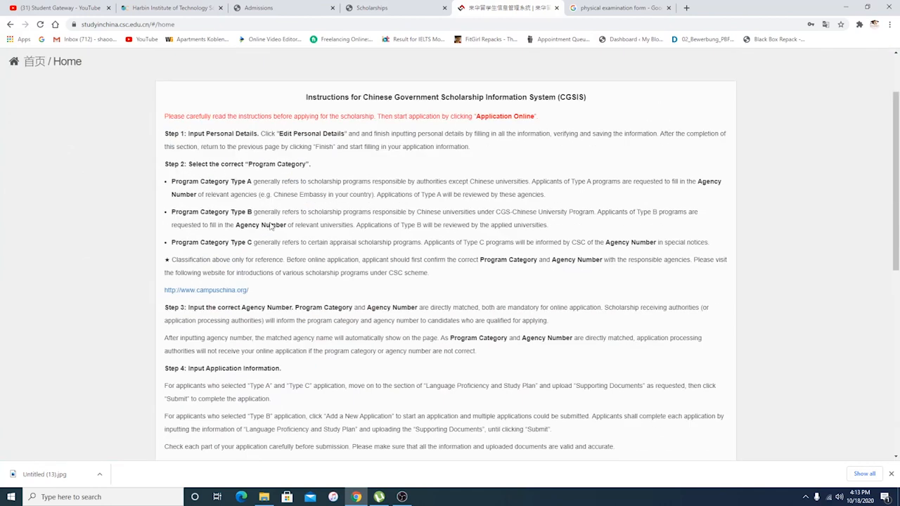
pyautogui.moveTo(212, 194)
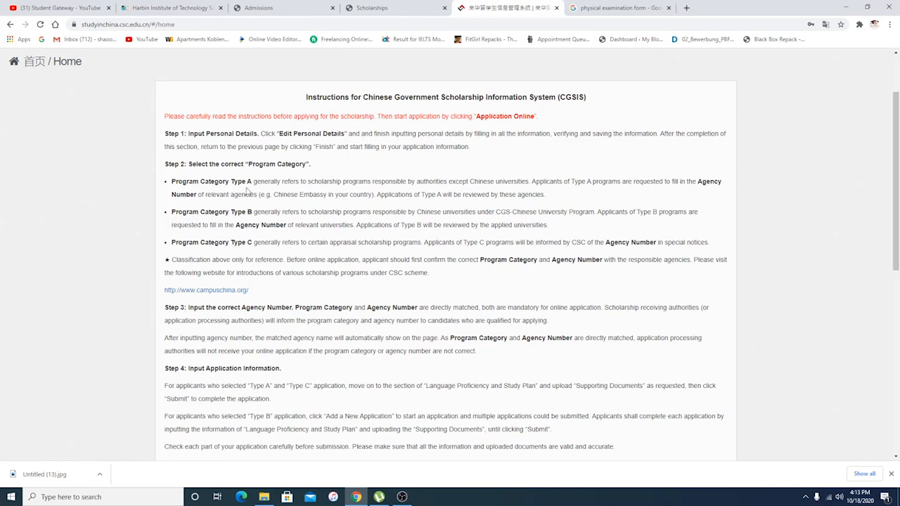
pyautogui.doubleClick(248, 211)
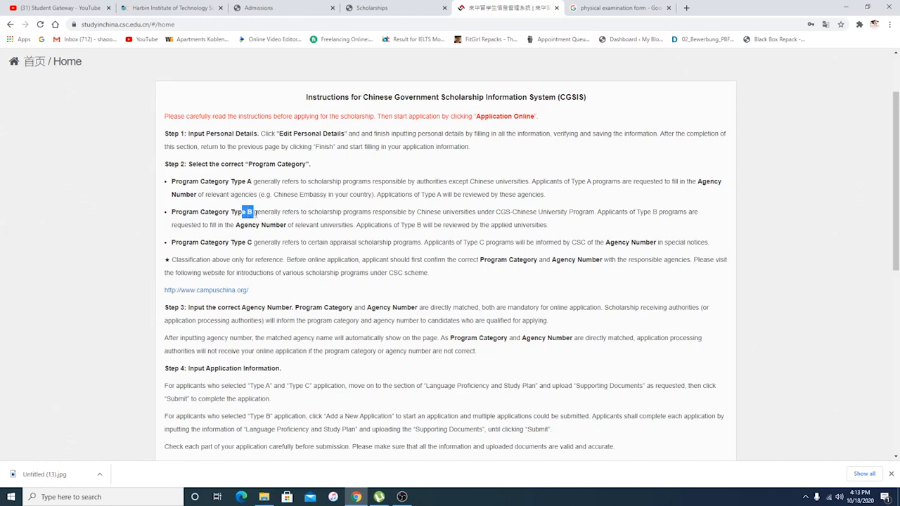
pyautogui.scroll(-3)
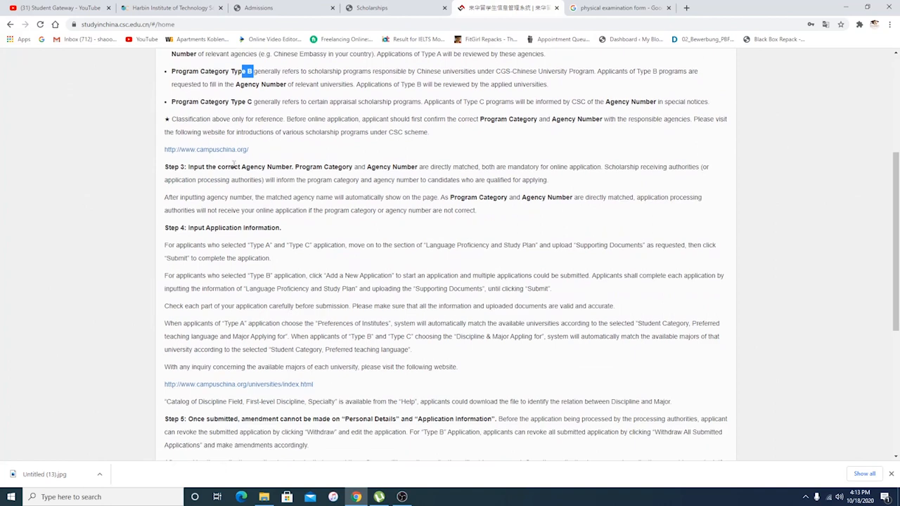
pyautogui.scroll(-3)
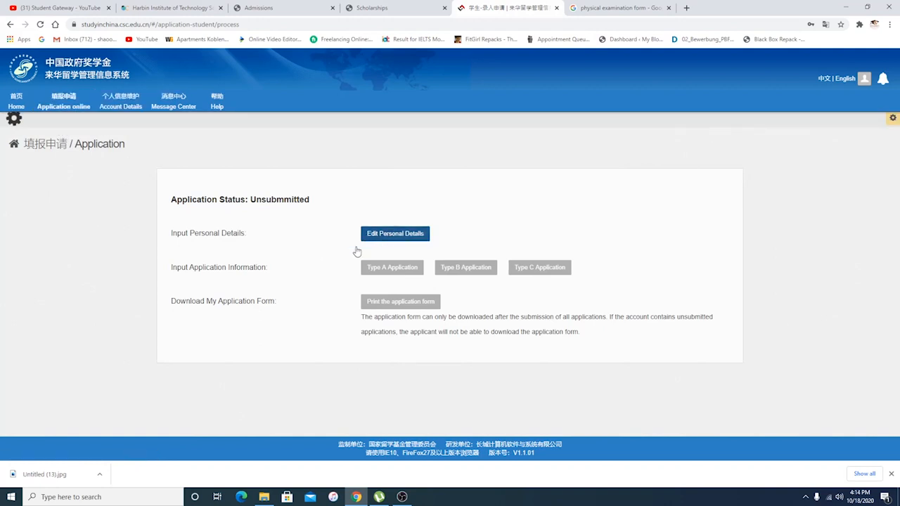
# Enter the personal details form and briefly expand the Education and Employment History section.
pyautogui.click(393, 233)
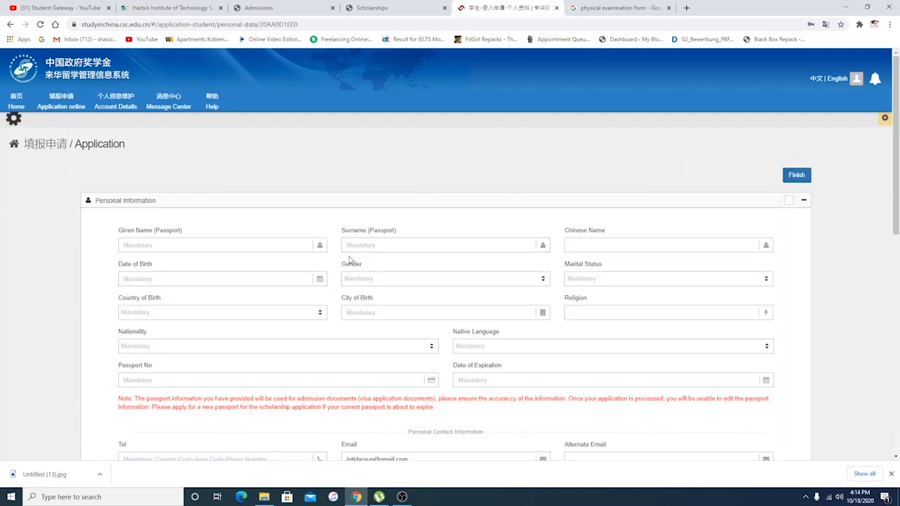
pyautogui.click(804, 199)
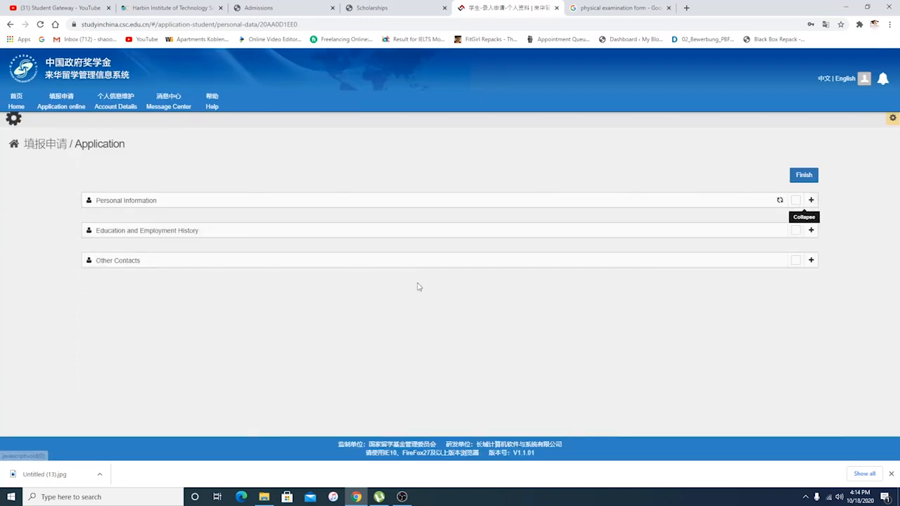
pyautogui.click(810, 230)
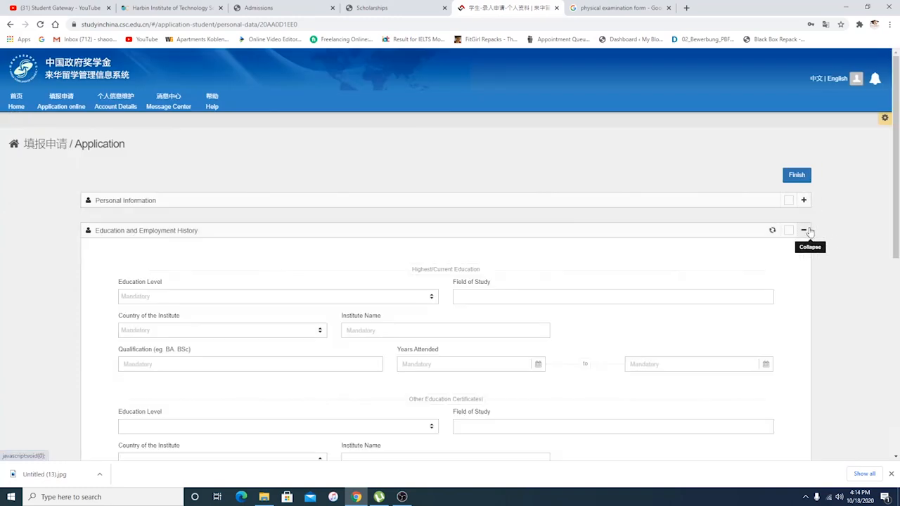
pyautogui.click(804, 231)
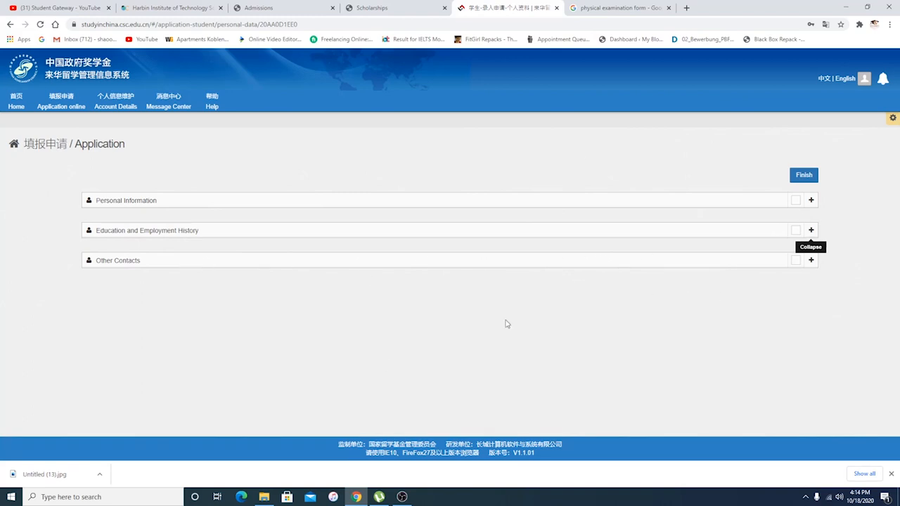
# Expand the Personal Information section and look over its contact and address fields.
pyautogui.click(810, 199)
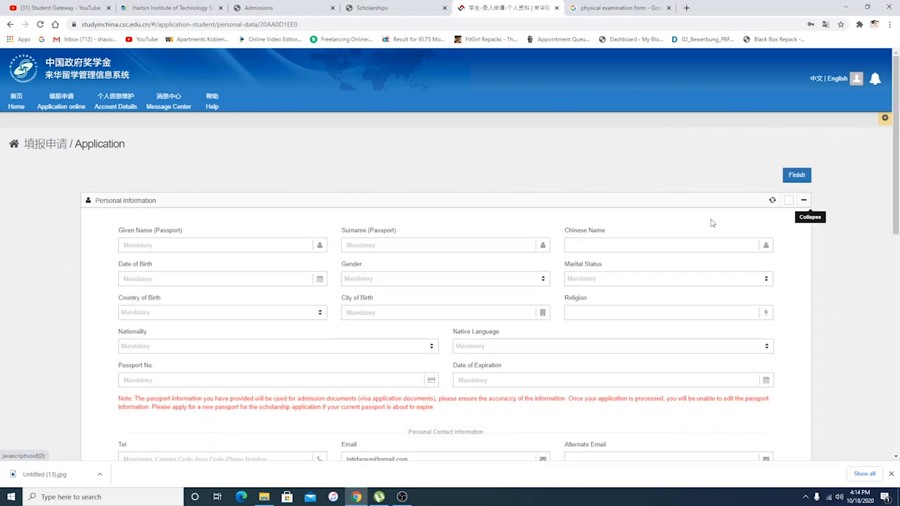
pyautogui.scroll(-3)
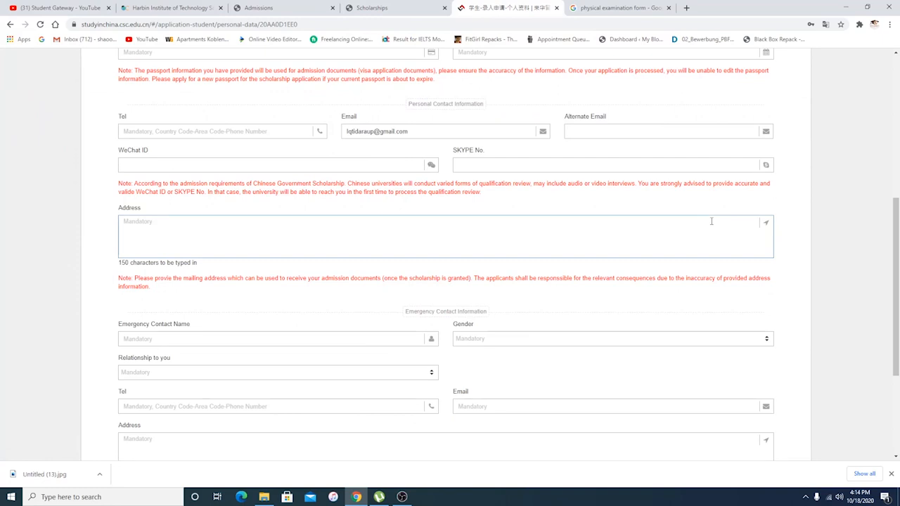
pyautogui.scroll(3)
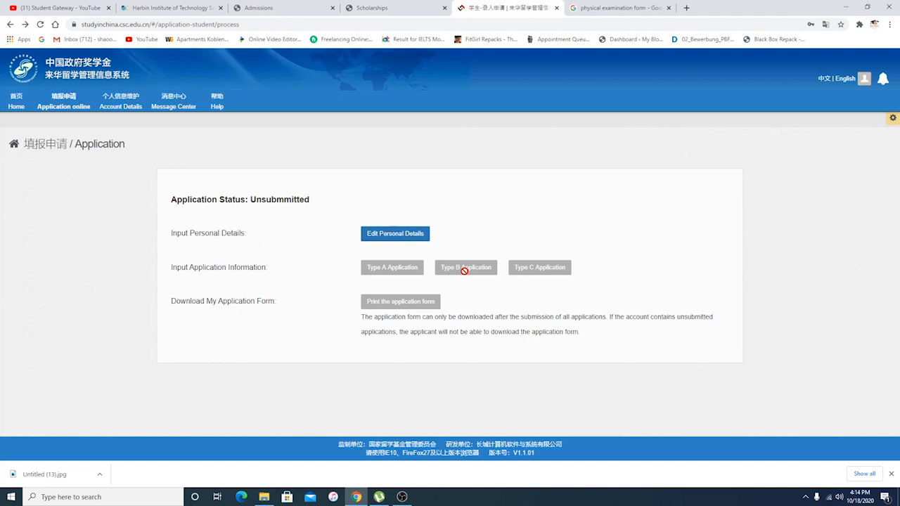
# Check the scholarship type in the article against the Unsubmitted application overview, ending on the article.
pyautogui.click(172, 9)
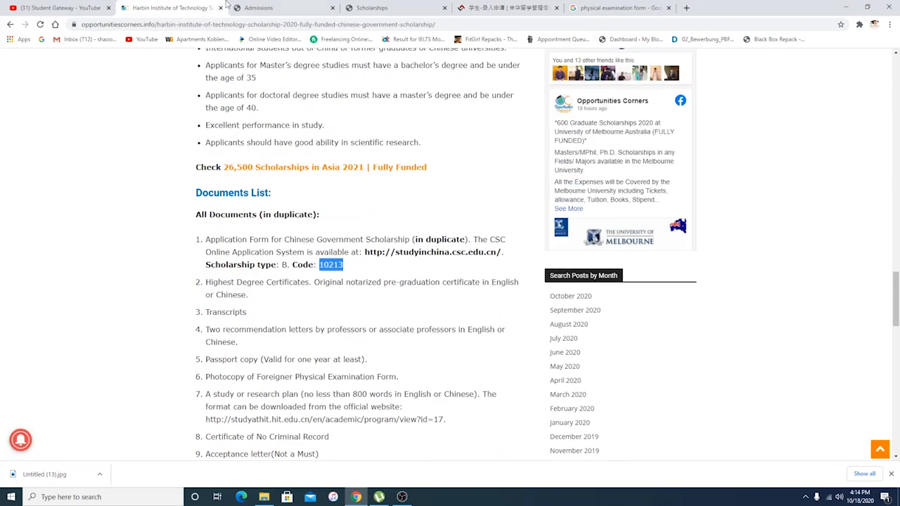
pyautogui.click(506, 8)
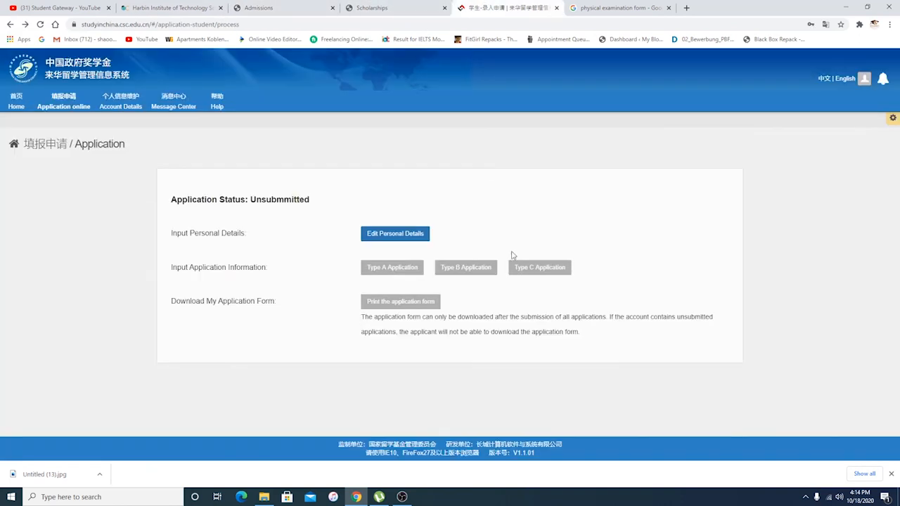
pyautogui.moveTo(388, 315)
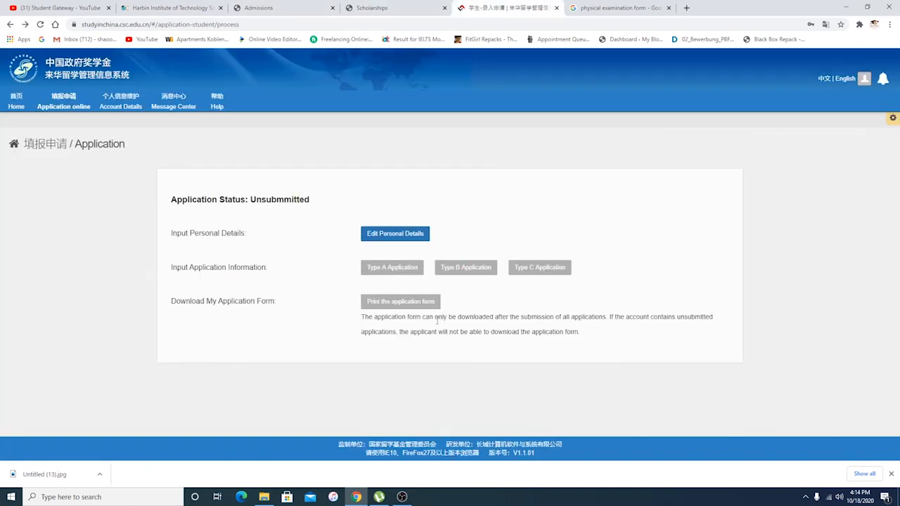
pyautogui.click(172, 9)
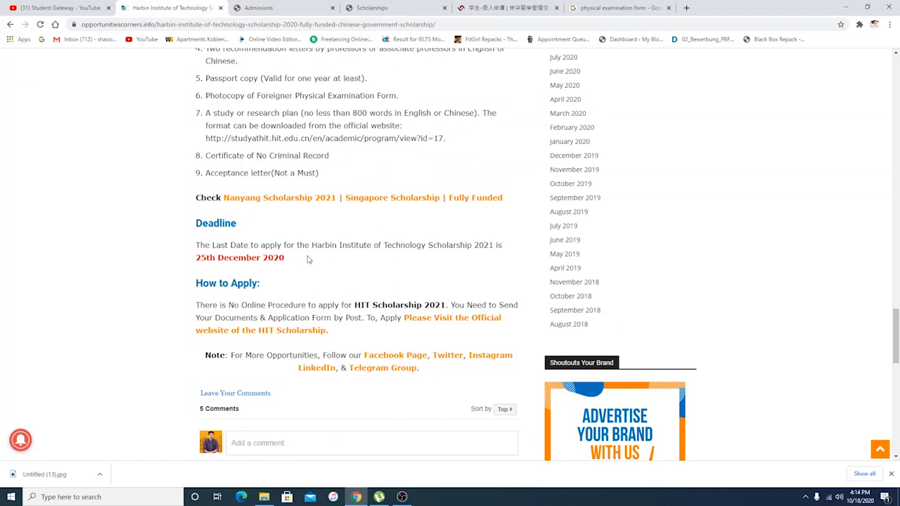
pyautogui.scroll(-3)
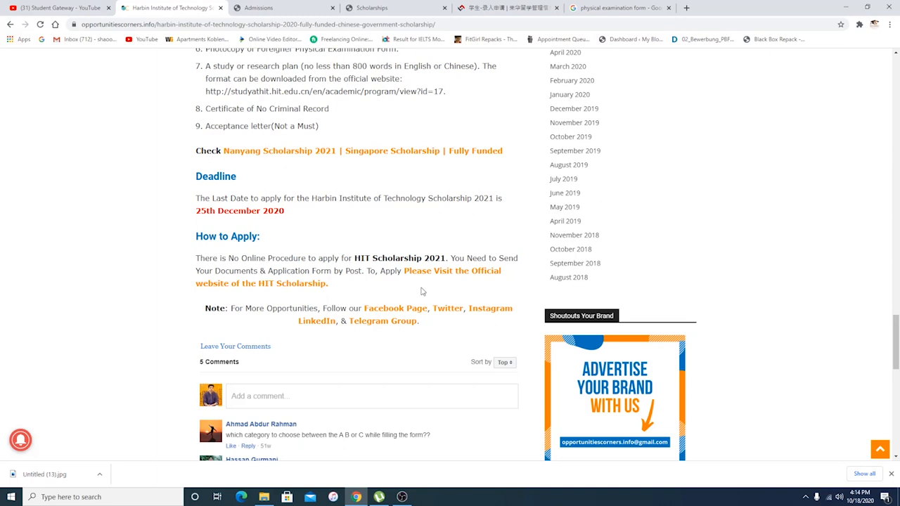
pyautogui.scroll(3)
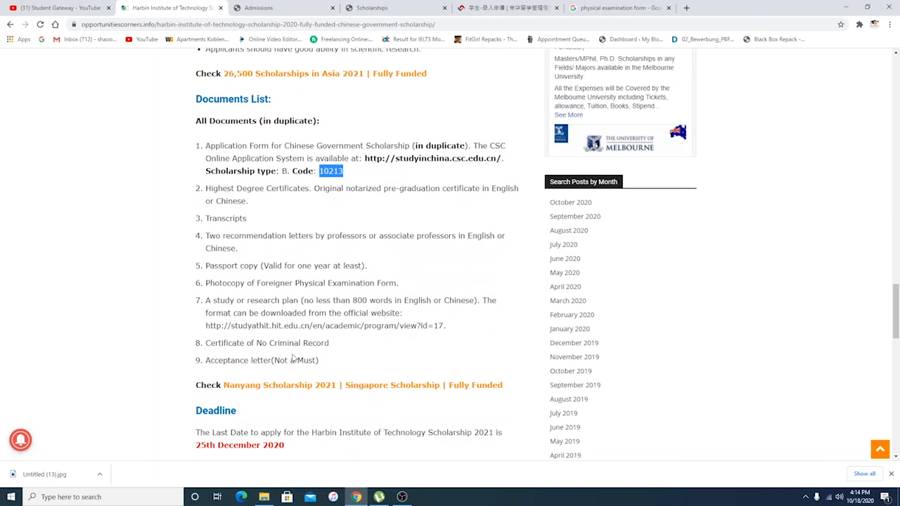
pyautogui.scroll(-3)
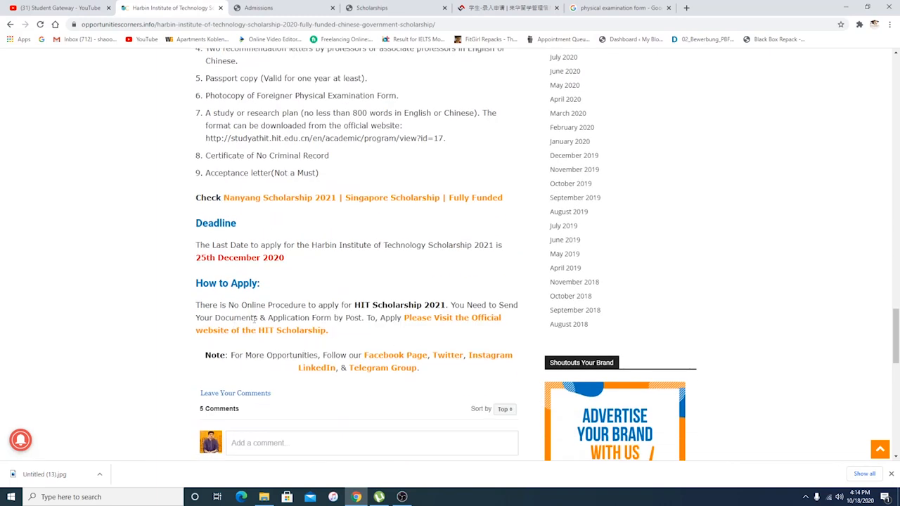
pyautogui.moveTo(284, 330)
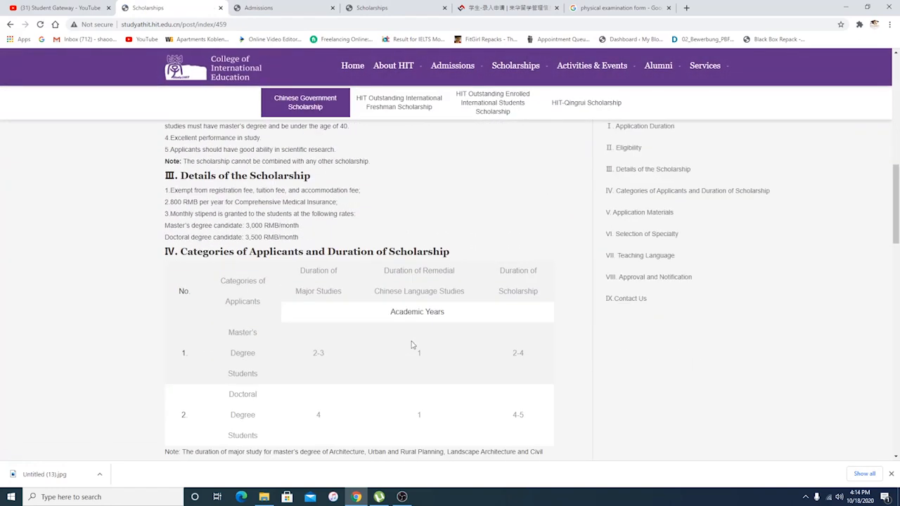
# Reach IX. Contact Us and highlight the mailing address for the CSC application.
pyautogui.scroll(-3)
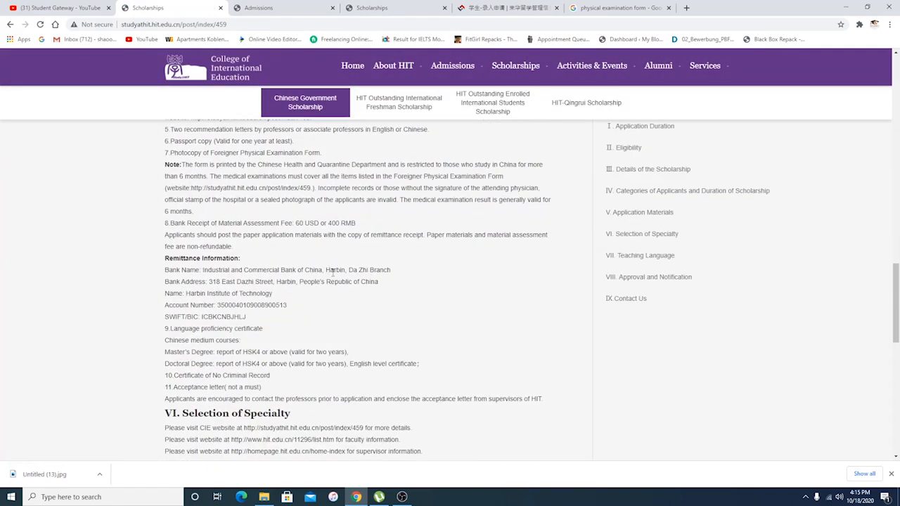
pyautogui.scroll(-3)
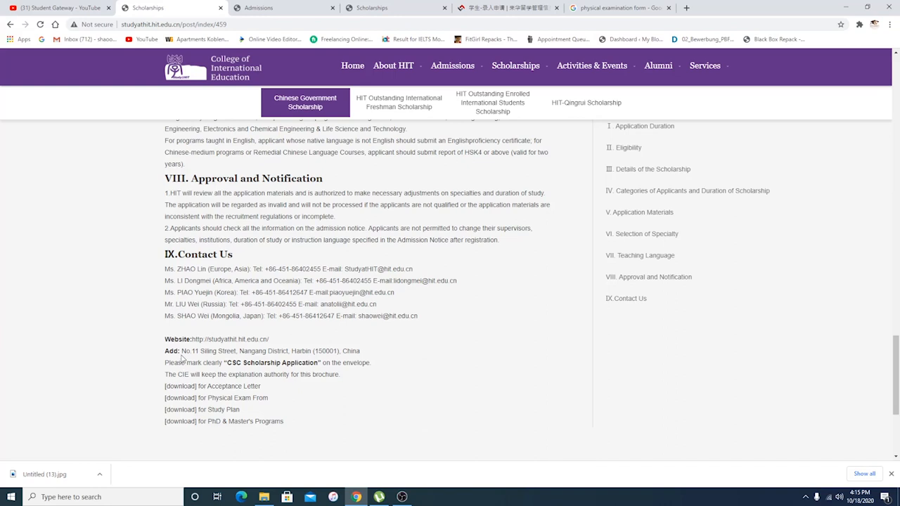
pyautogui.moveTo(180, 351); pyautogui.dragTo(256, 362)
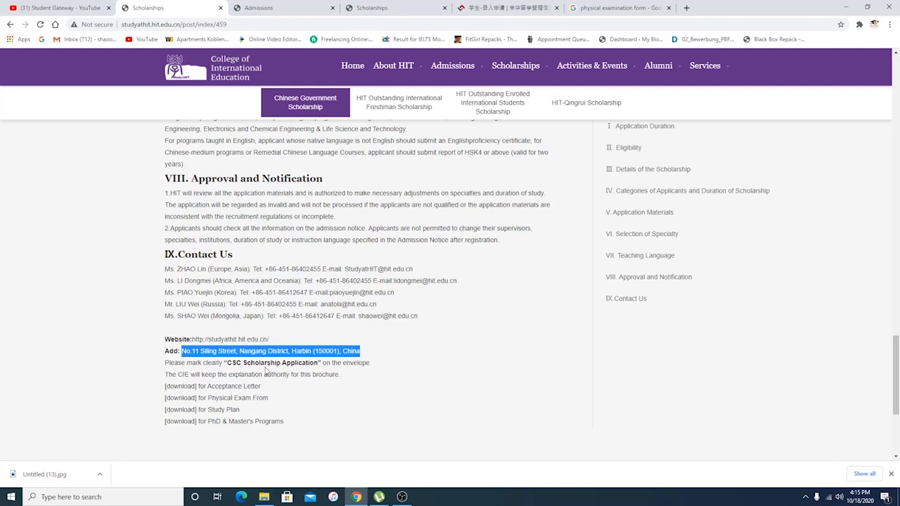
pyautogui.moveTo(178, 386)
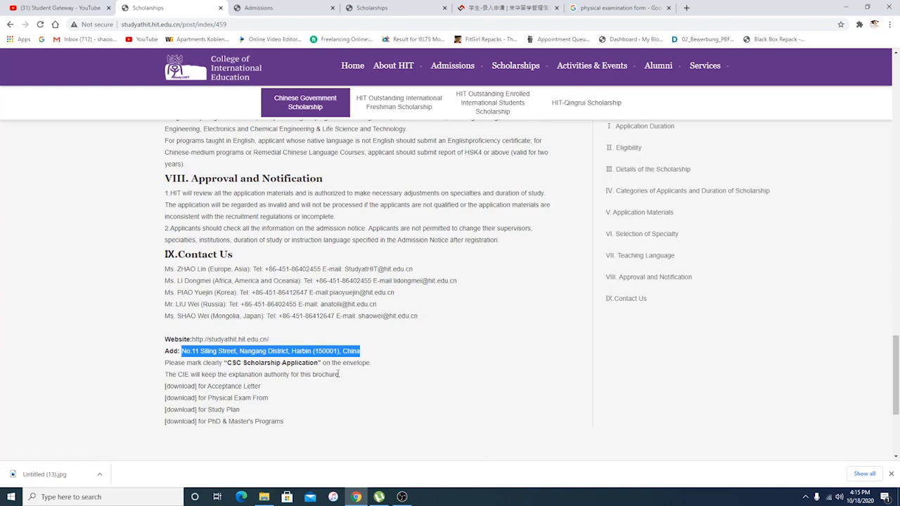
# Start the physical exam form download from the links, then return to the page top.
pyautogui.scroll(-3)
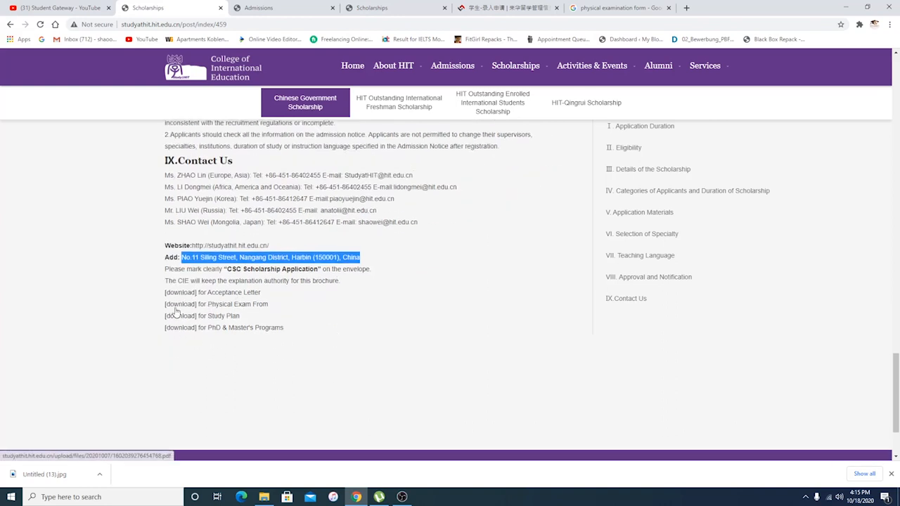
pyautogui.moveTo(267, 310)
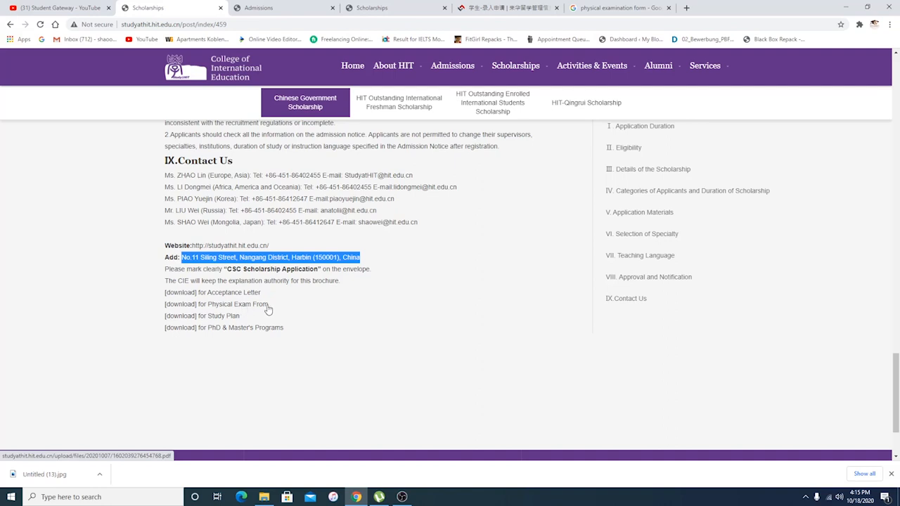
pyautogui.click(217, 303)
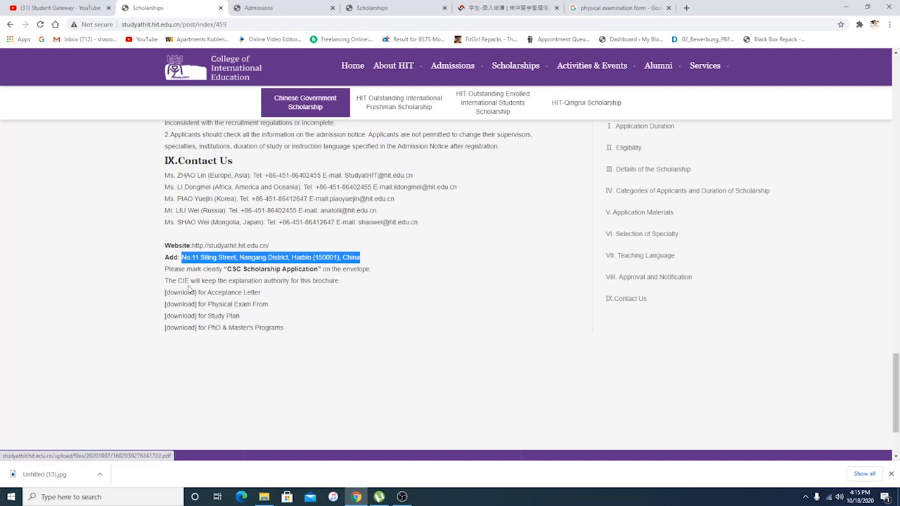
pyautogui.scroll(3)
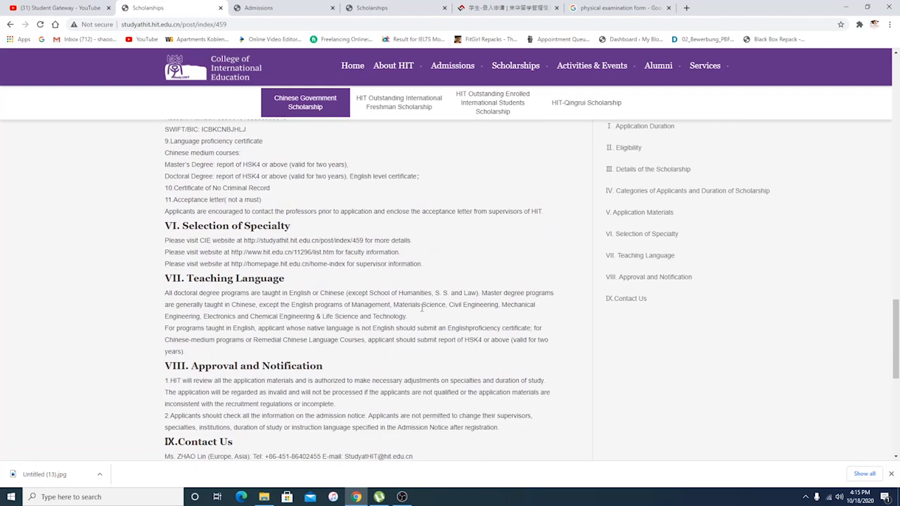
pyautogui.scroll(3)
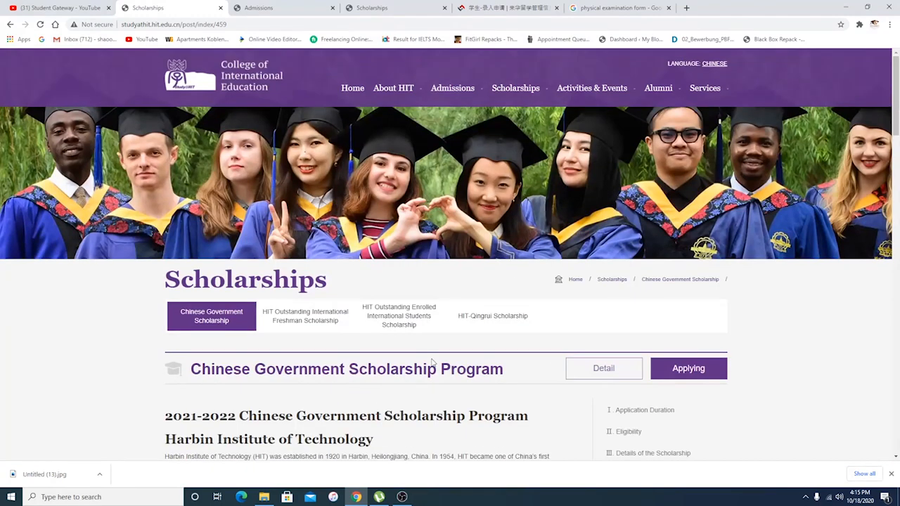